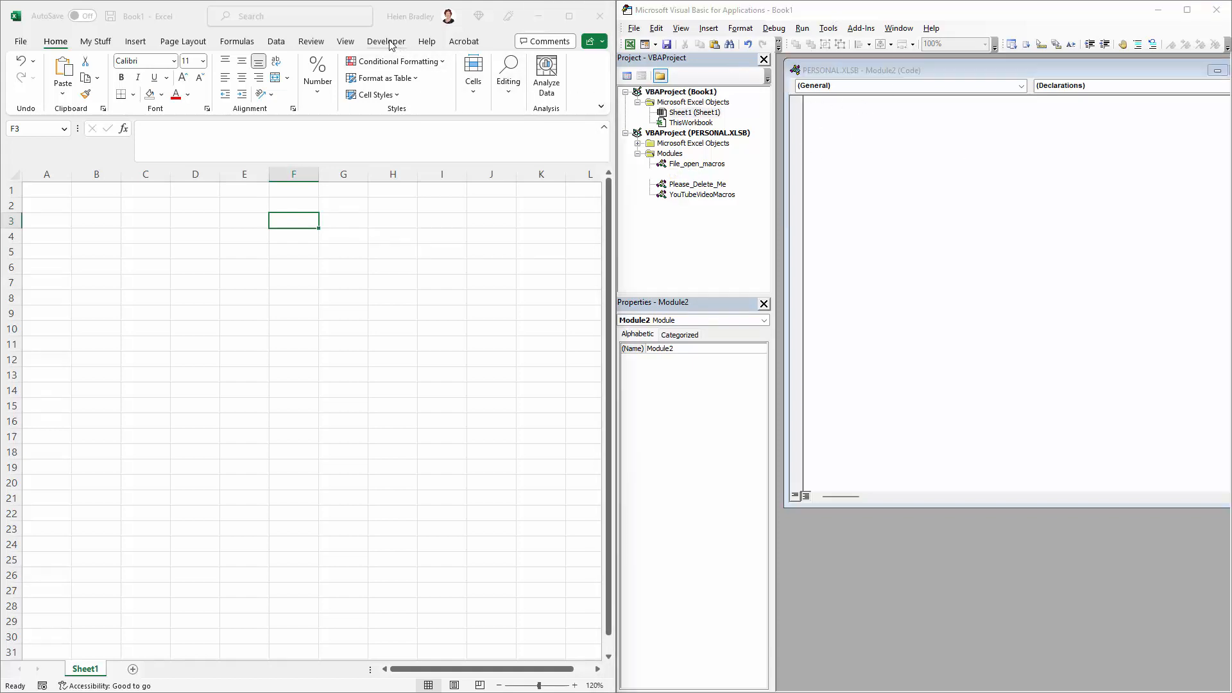
Show the Developer tab and begin a new Sub in PERSONAL.XLSB Module2.
{"action": "left_click", "coordinate": [385, 41]}
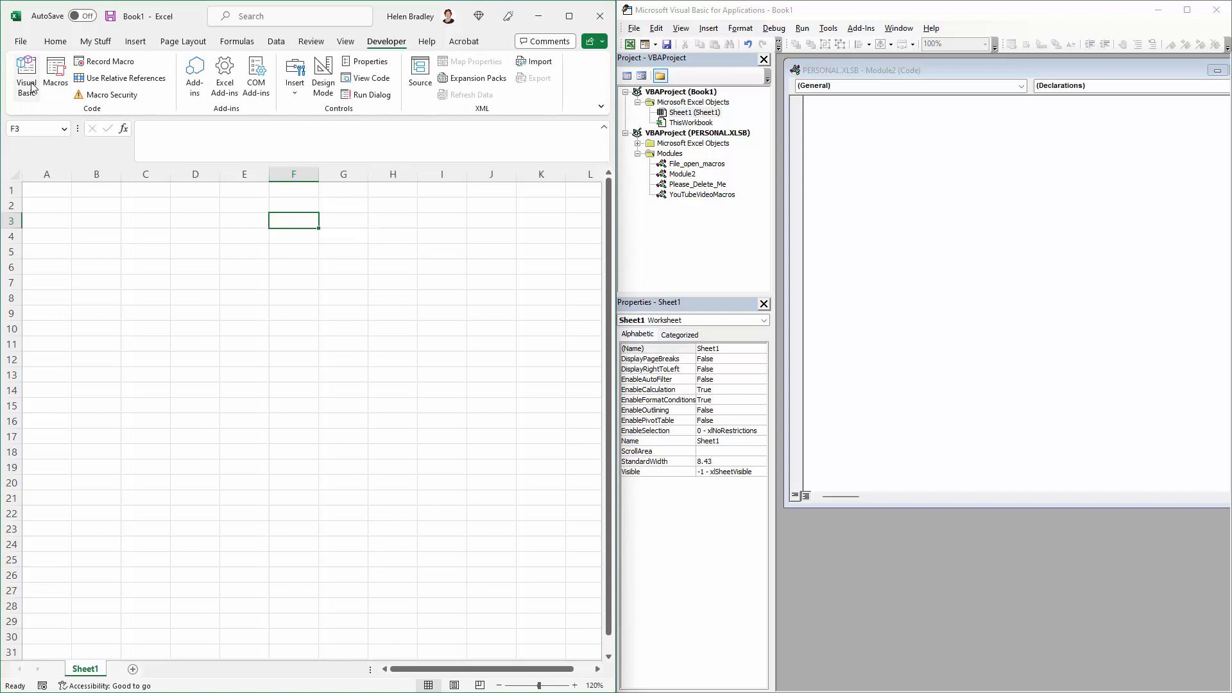
{"action": "mouse_move", "coordinate": [452, 217]}
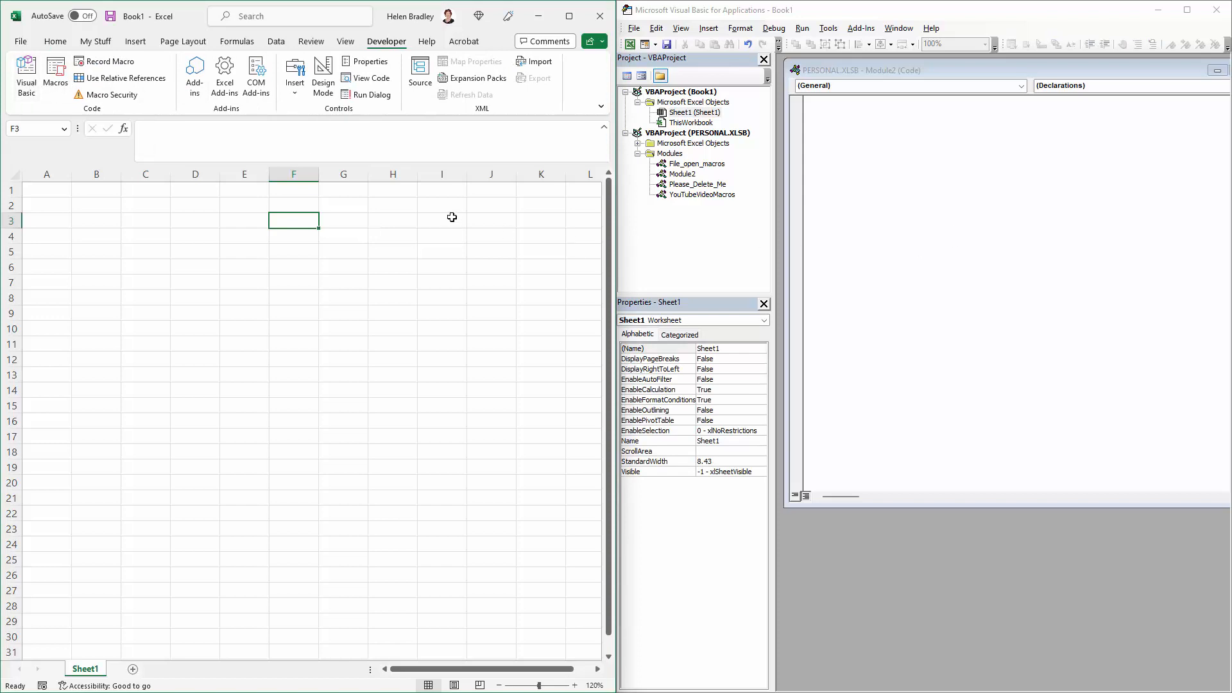
{"action": "mouse_move", "coordinate": [1163, 80]}
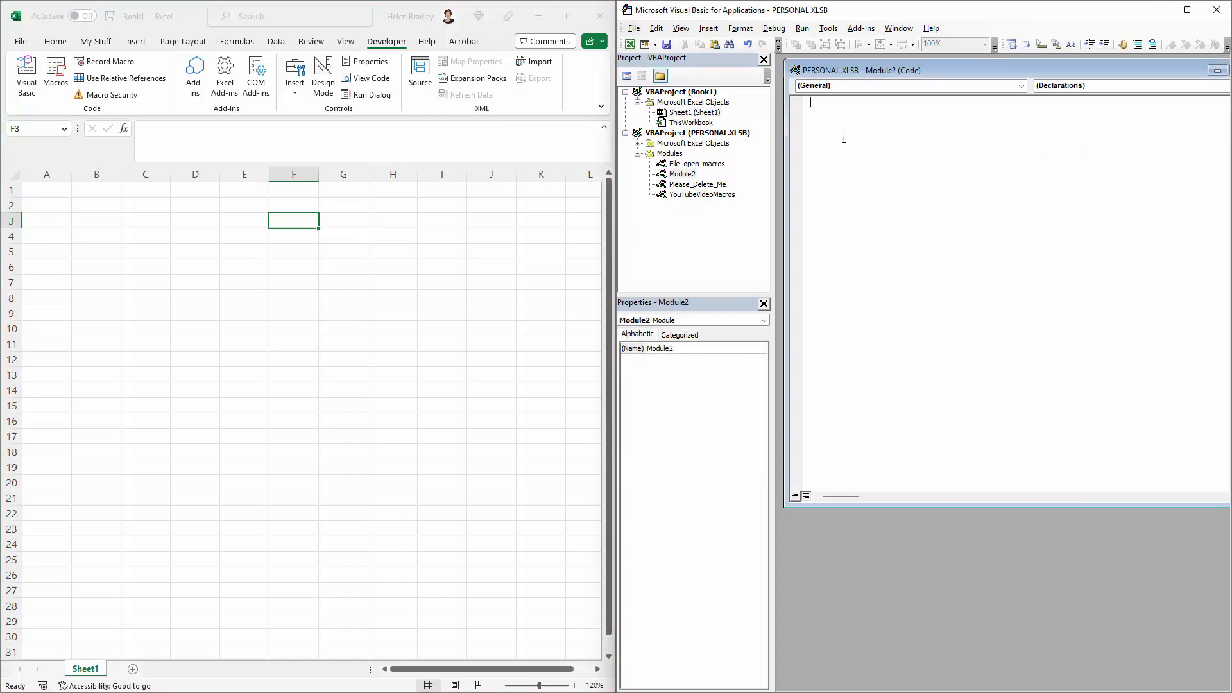
{"action": "left_click", "coordinate": [682, 174]}
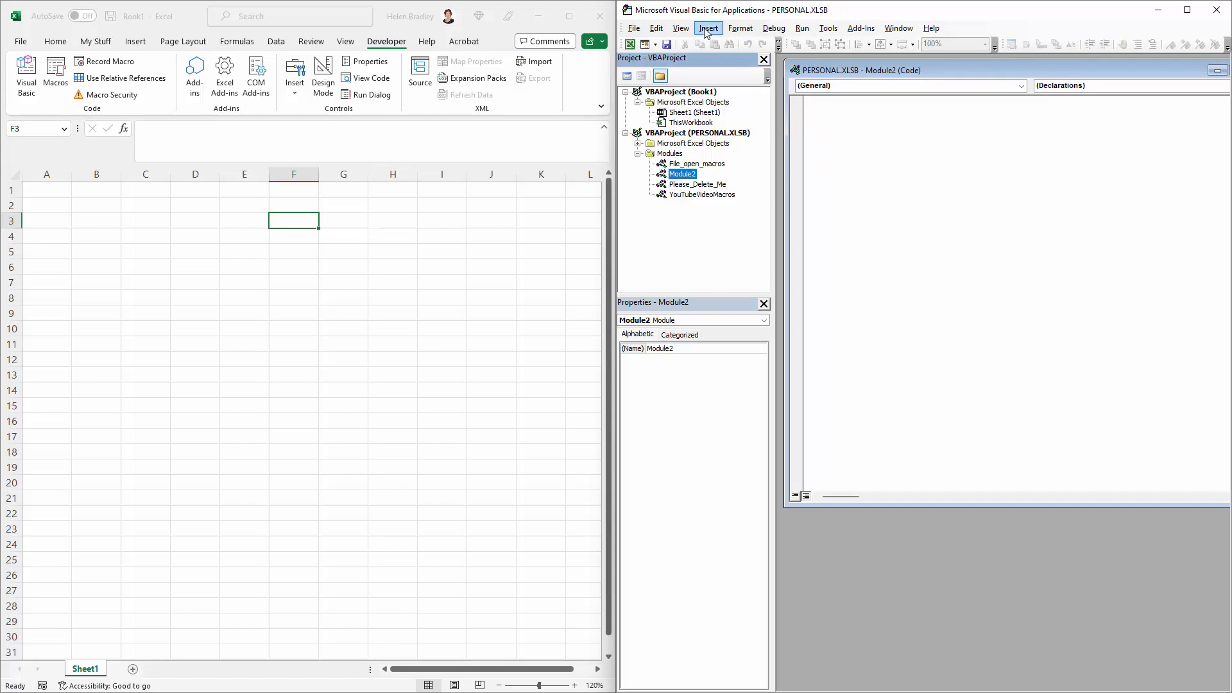
{"action": "left_click", "coordinate": [707, 28]}
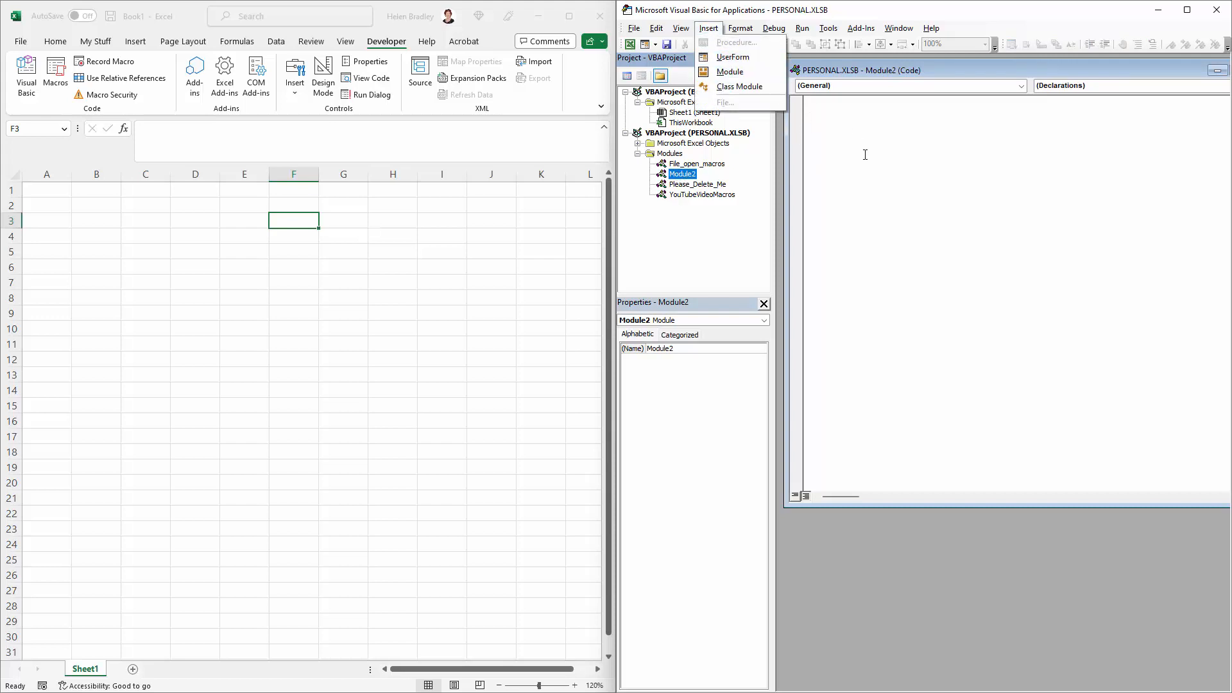
{"action": "left_click", "coordinate": [681, 173]}
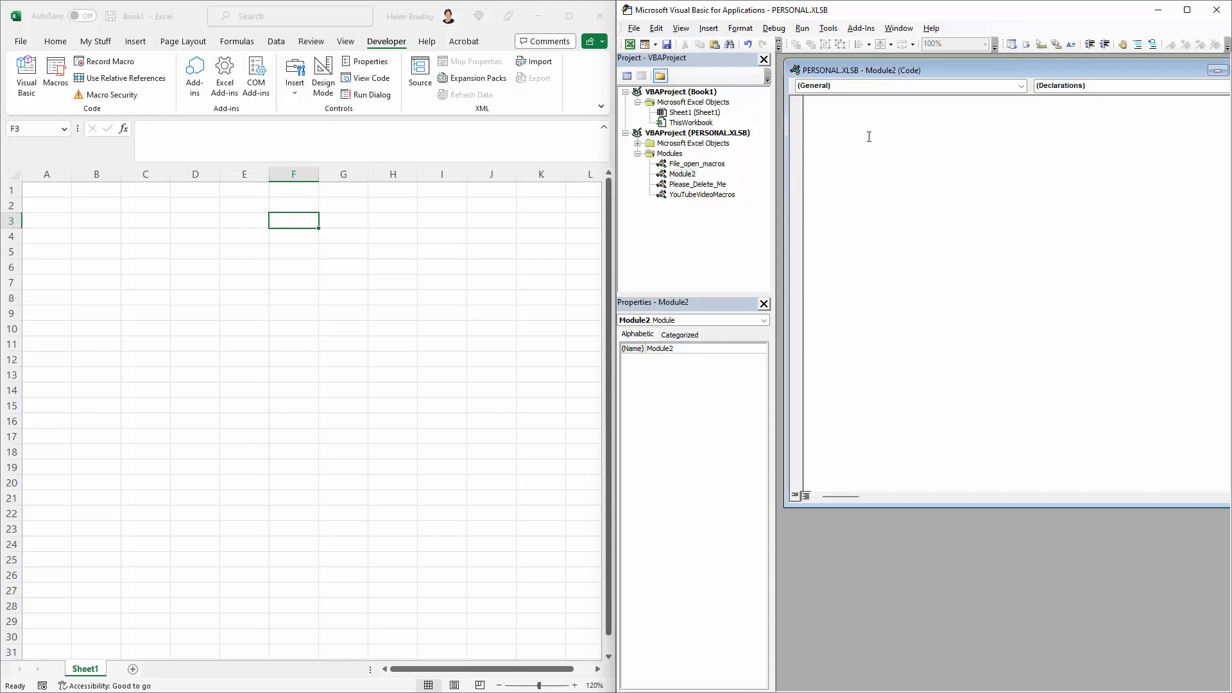
{"action": "type", "text": "su"}
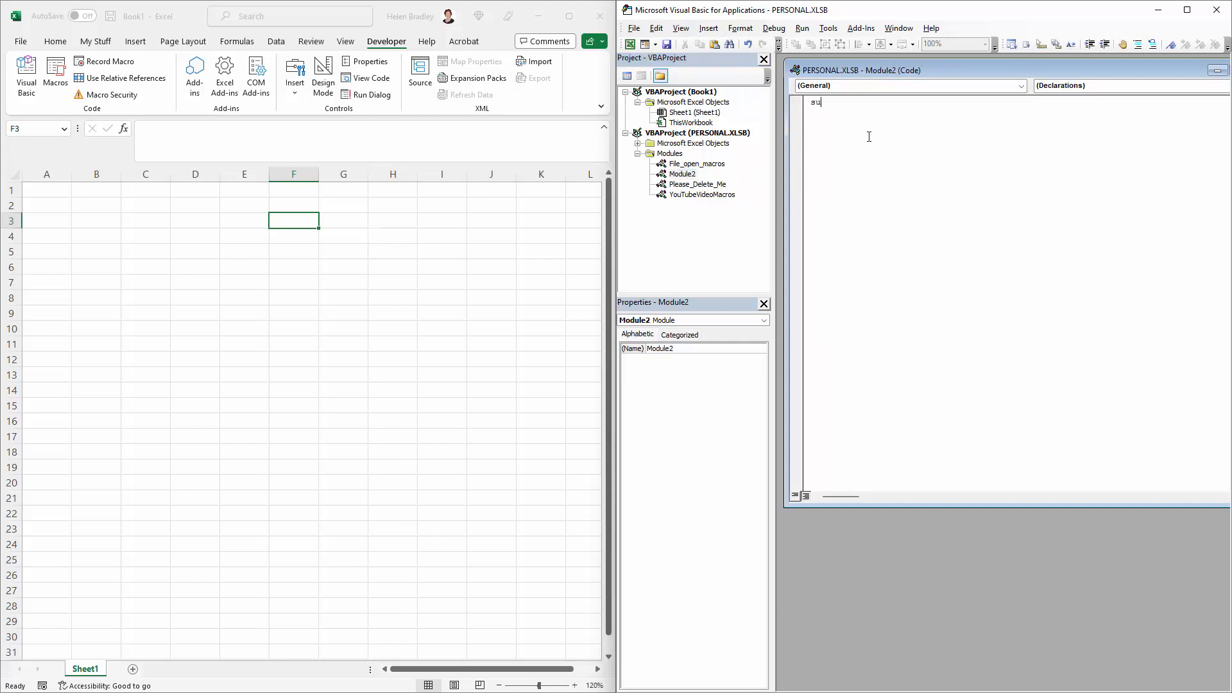
{"action": "type", "text": "b"}
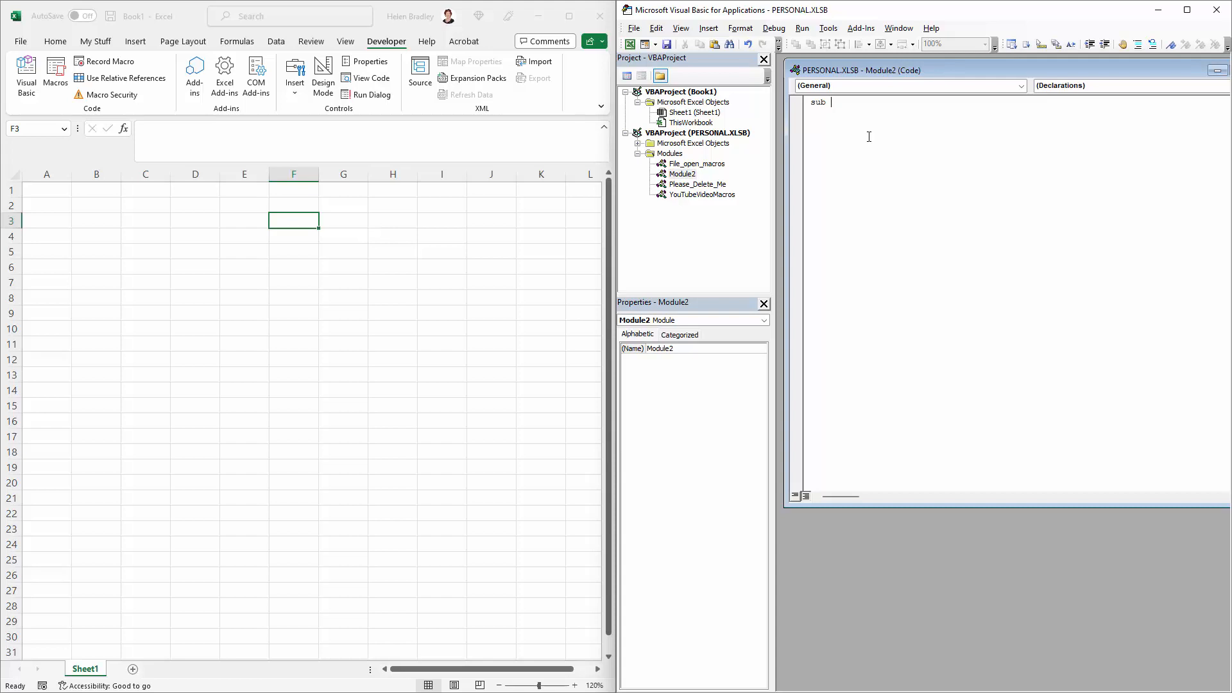
Declare Sub product_data_open containing Workbooks.Open with an empty quoted path.
{"action": "type", "text": "p"}
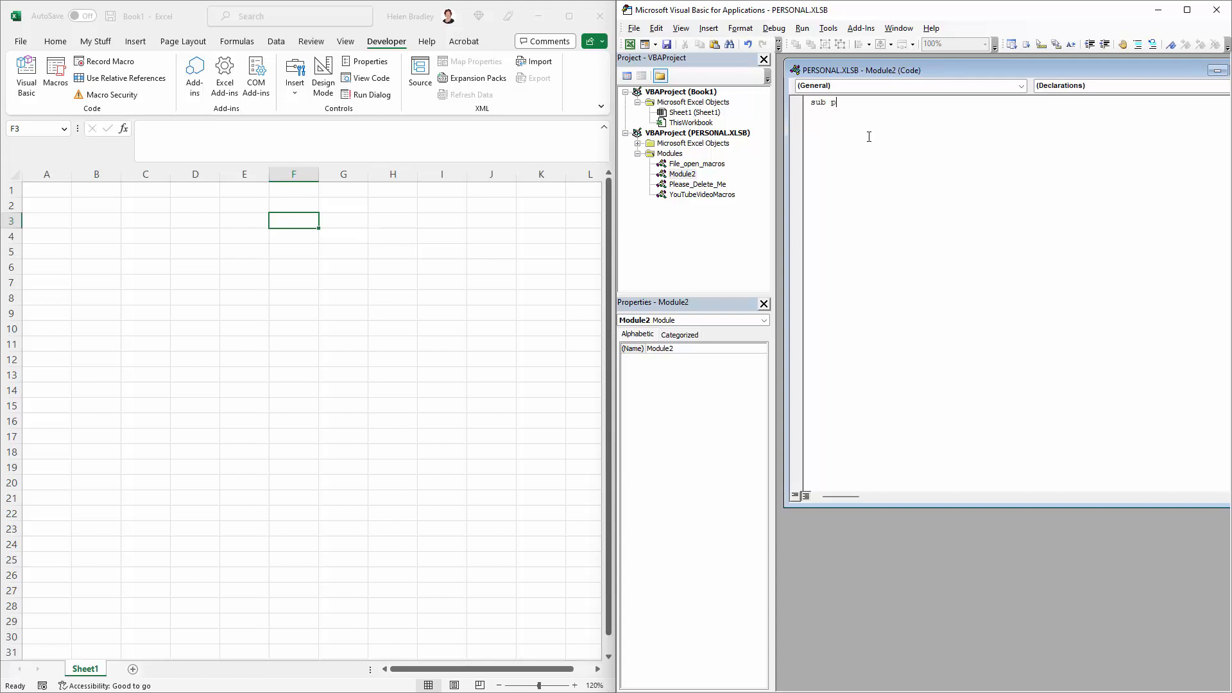
{"action": "type", "text": "roduct_data_open("}
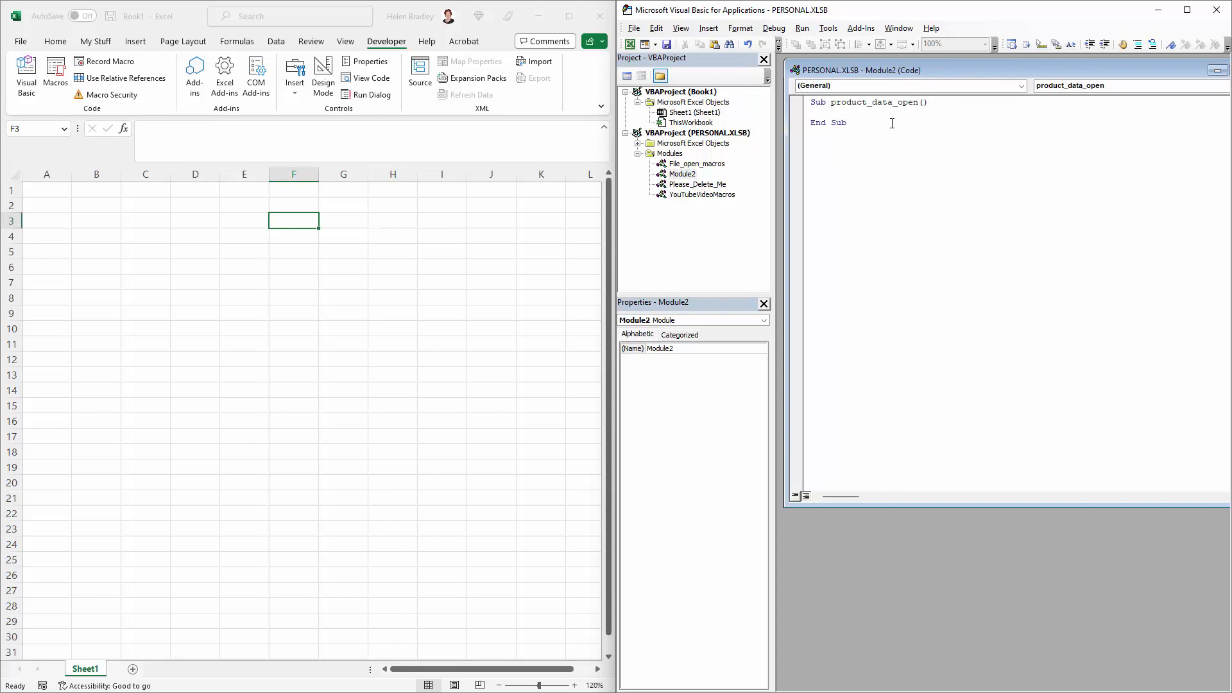
{"action": "type", "text": "w"}
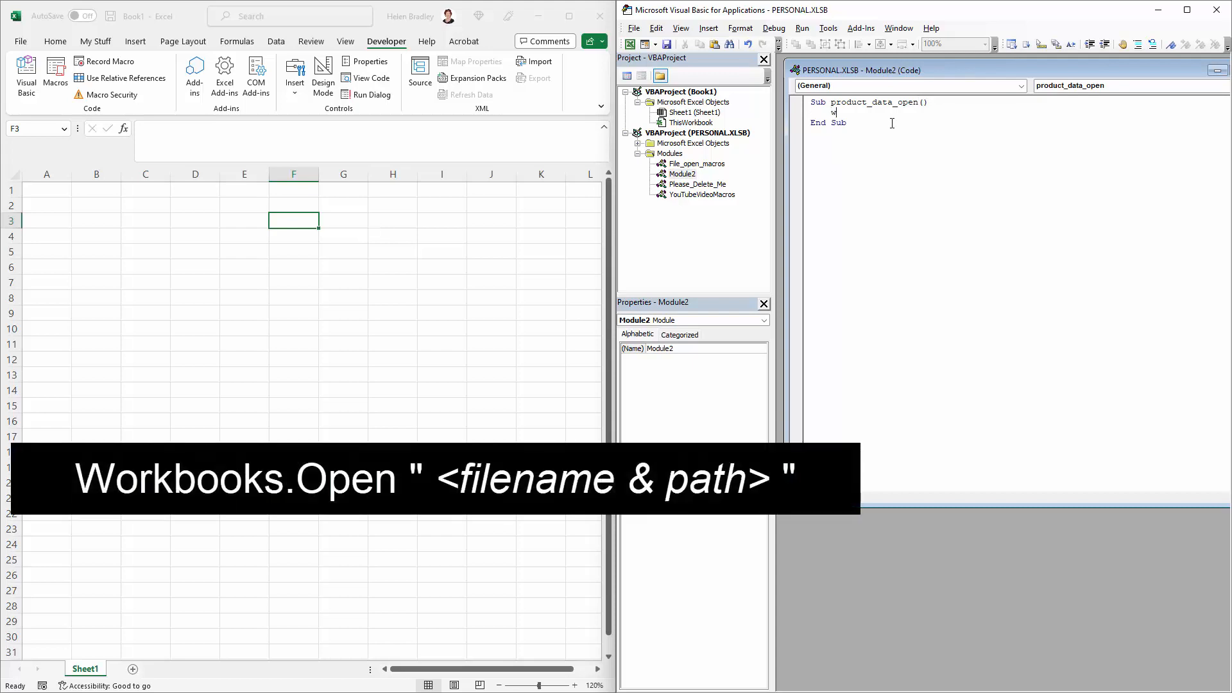
{"action": "type", "text": "orkbooks.open"}
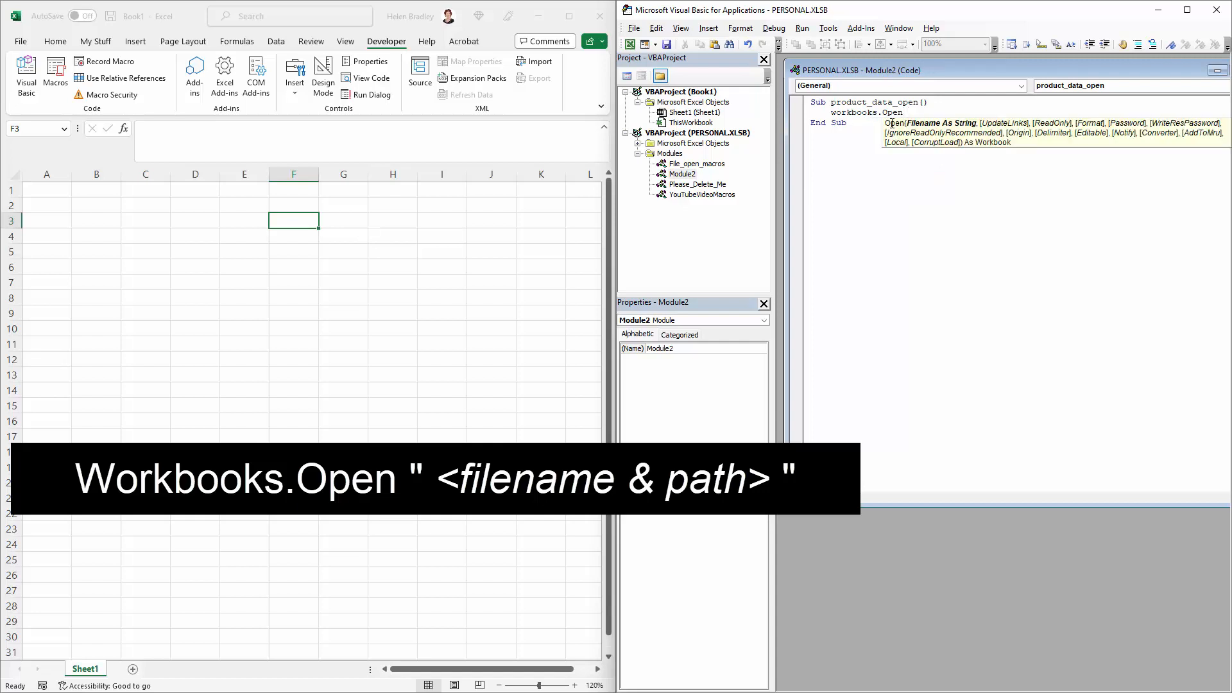
{"action": "type", "text": "\" \""}
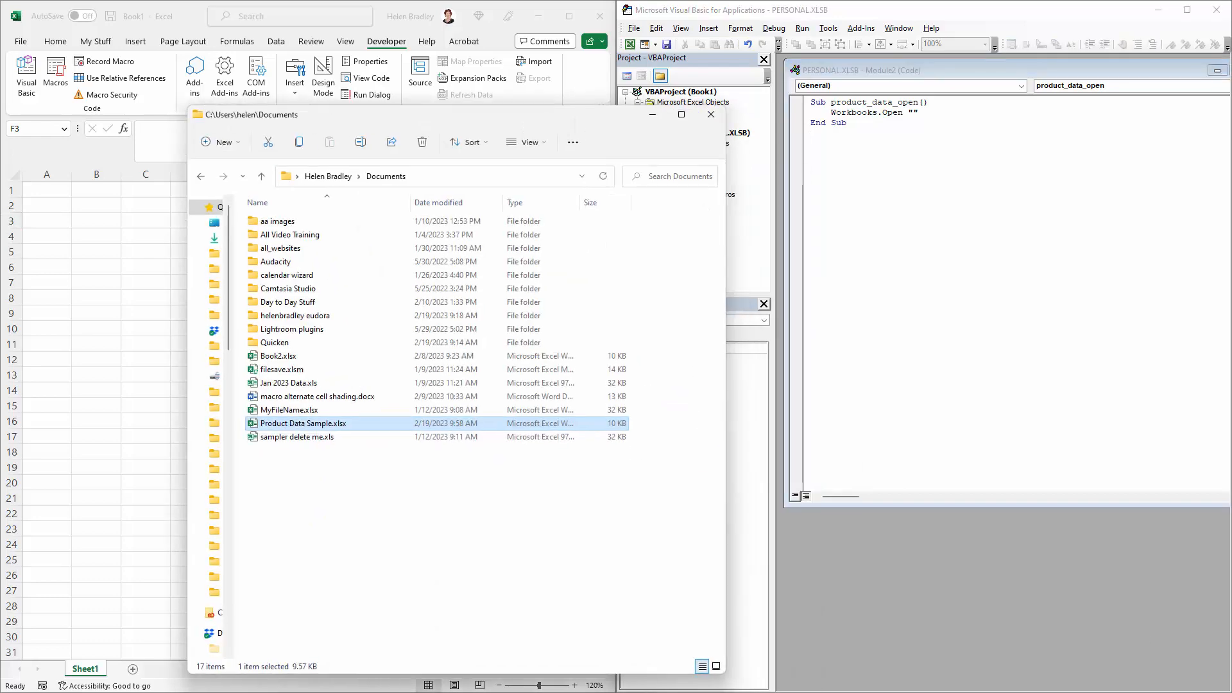
{"action": "mouse_move", "coordinate": [286, 401]}
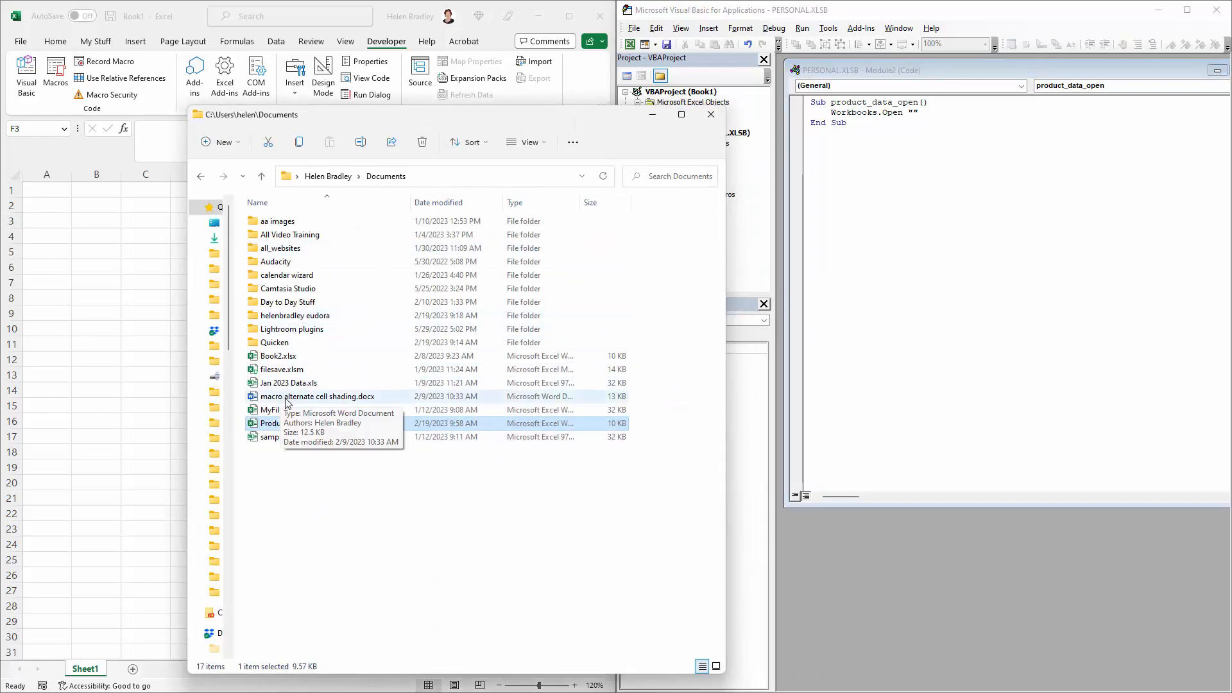
{"action": "mouse_move", "coordinate": [286, 423]}
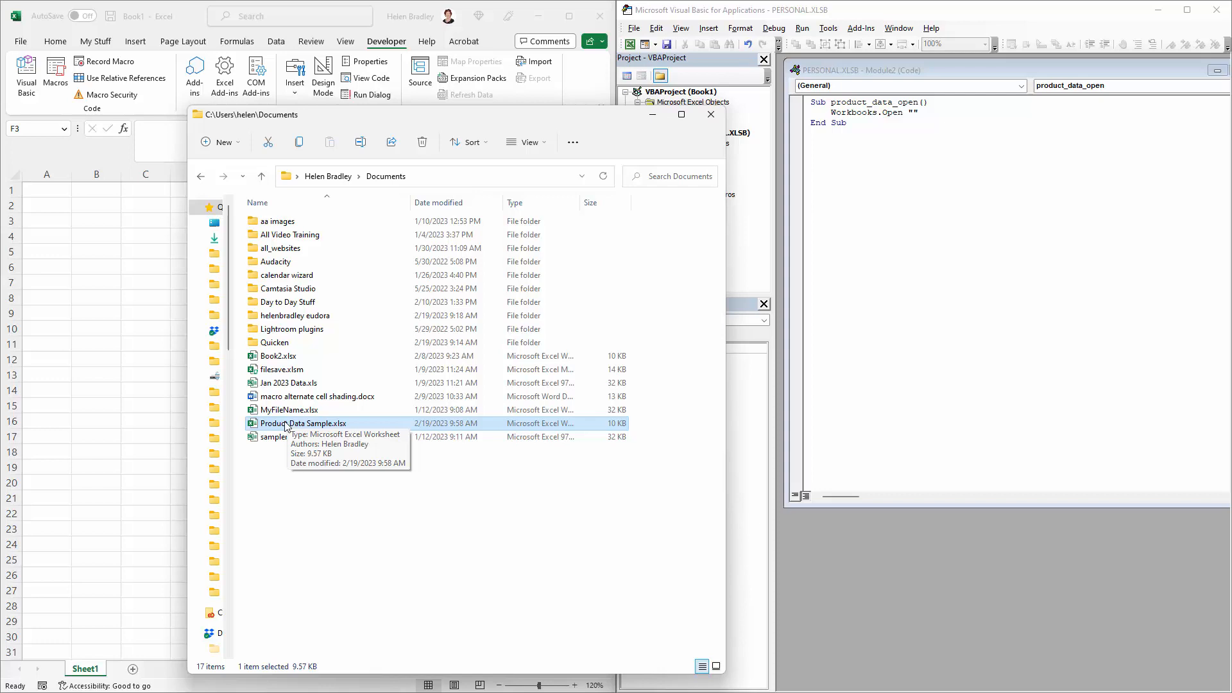
{"action": "right_click", "coordinate": [302, 423]}
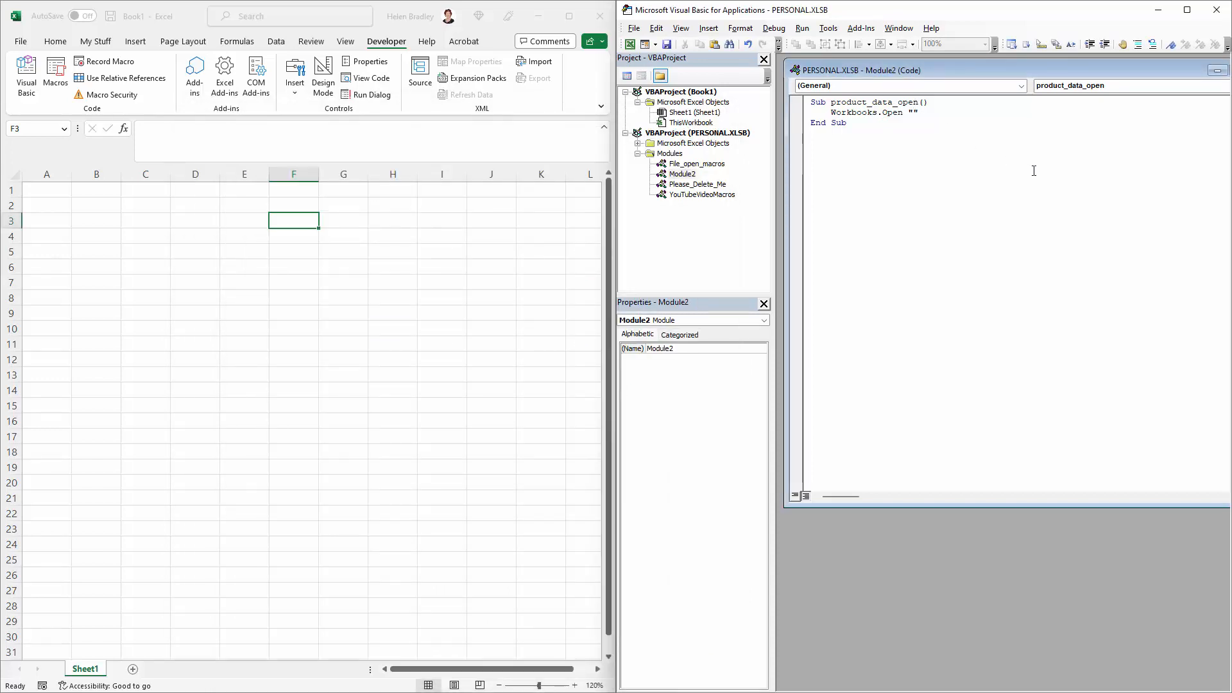
Enter the Product Data Sample.xlsx path in quotes and copy its path from Recent workbooks.
{"action": "type", "text": "C:\\Users\\helen\\Documents\\Product Data Sample.xlsx"}
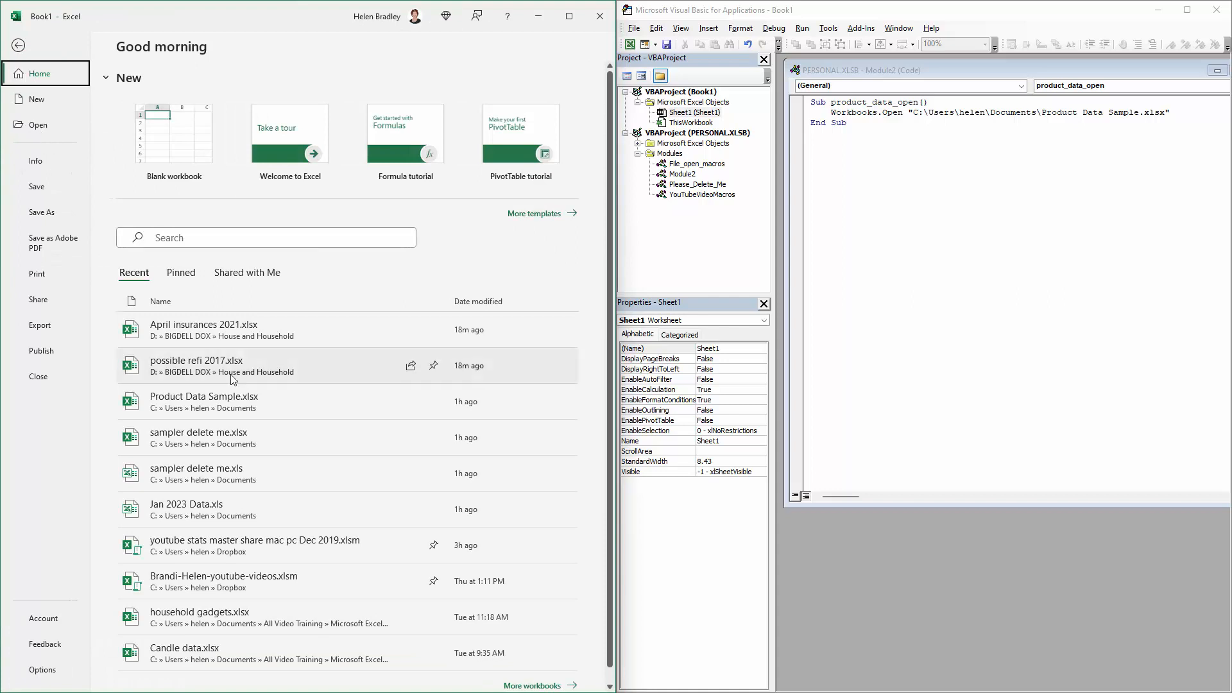
{"action": "mouse_move", "coordinate": [204, 407]}
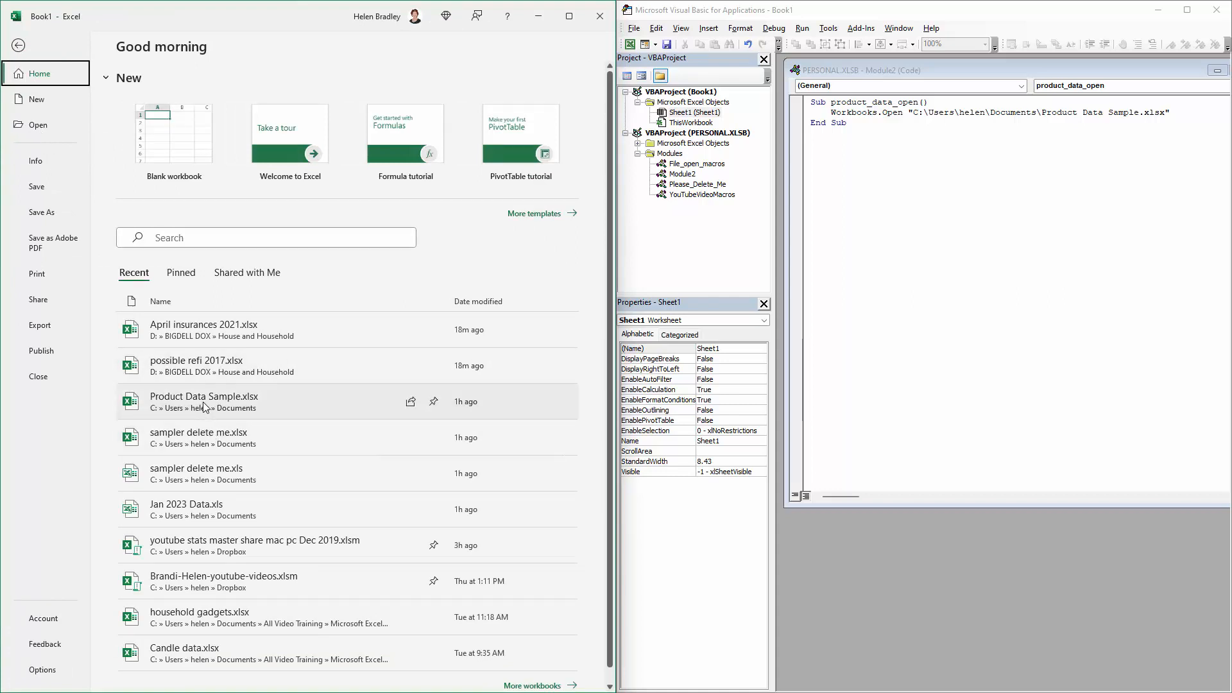
{"action": "right_click", "coordinate": [204, 402]}
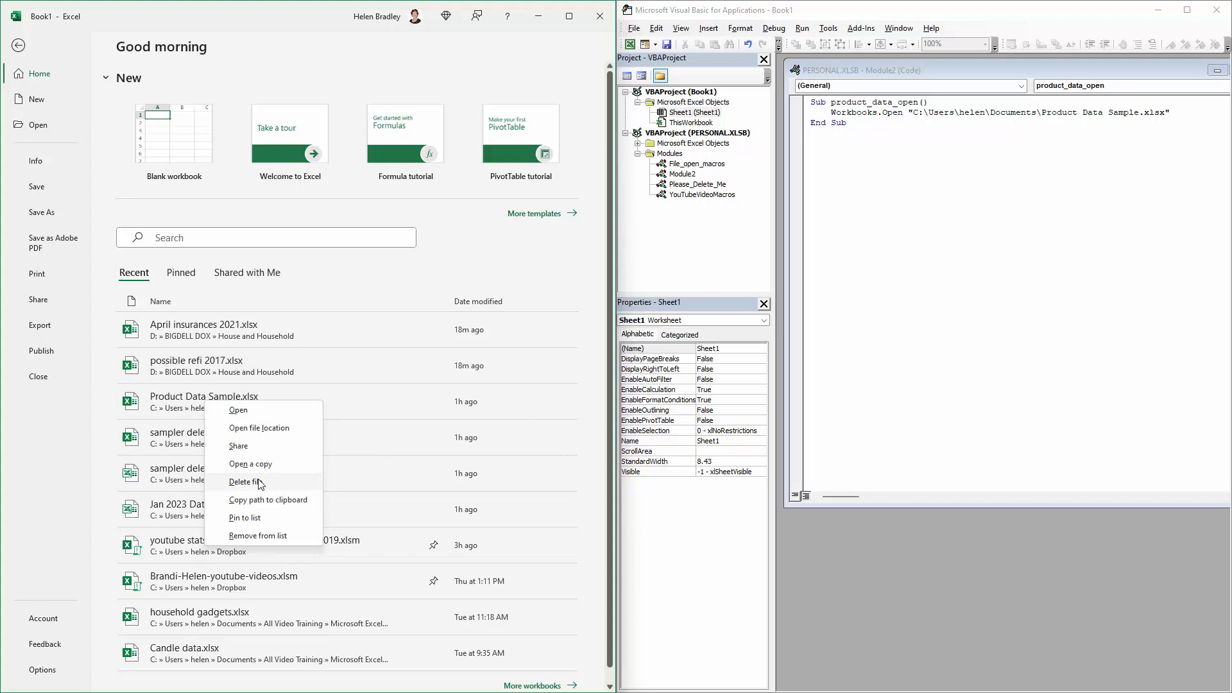
{"action": "left_click", "coordinate": [250, 482]}
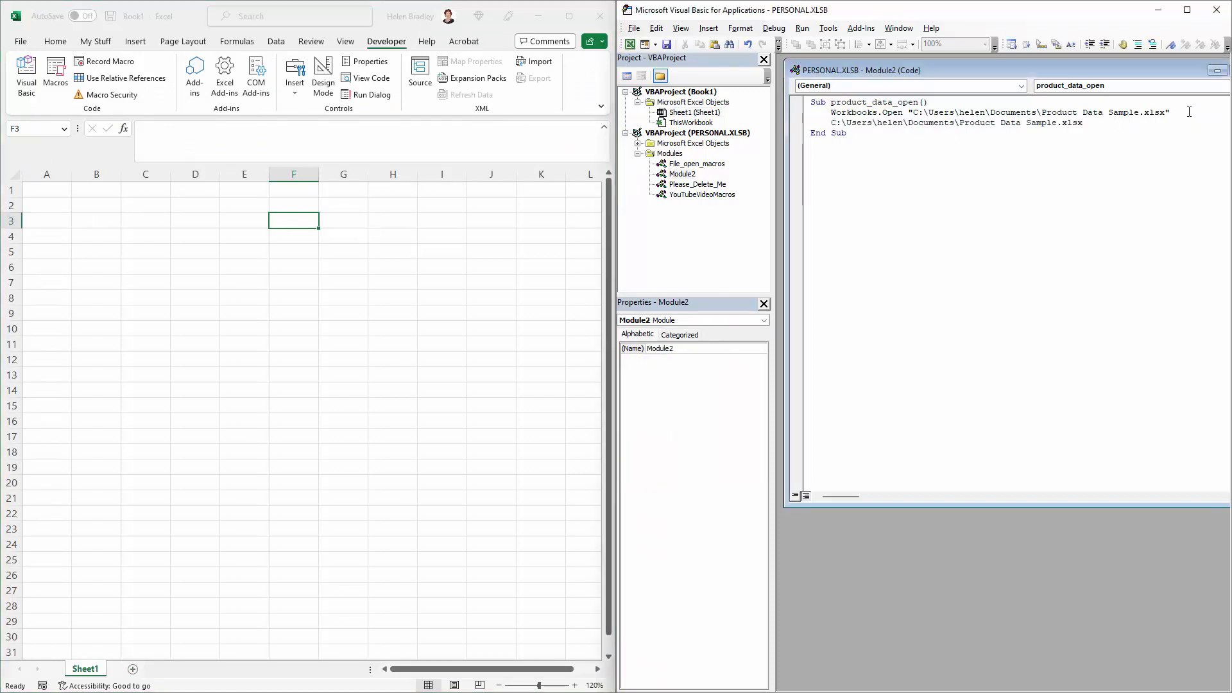
Delete the duplicate unquoted path line below Workbooks.Open.
{"action": "left_click", "coordinate": [1085, 122]}
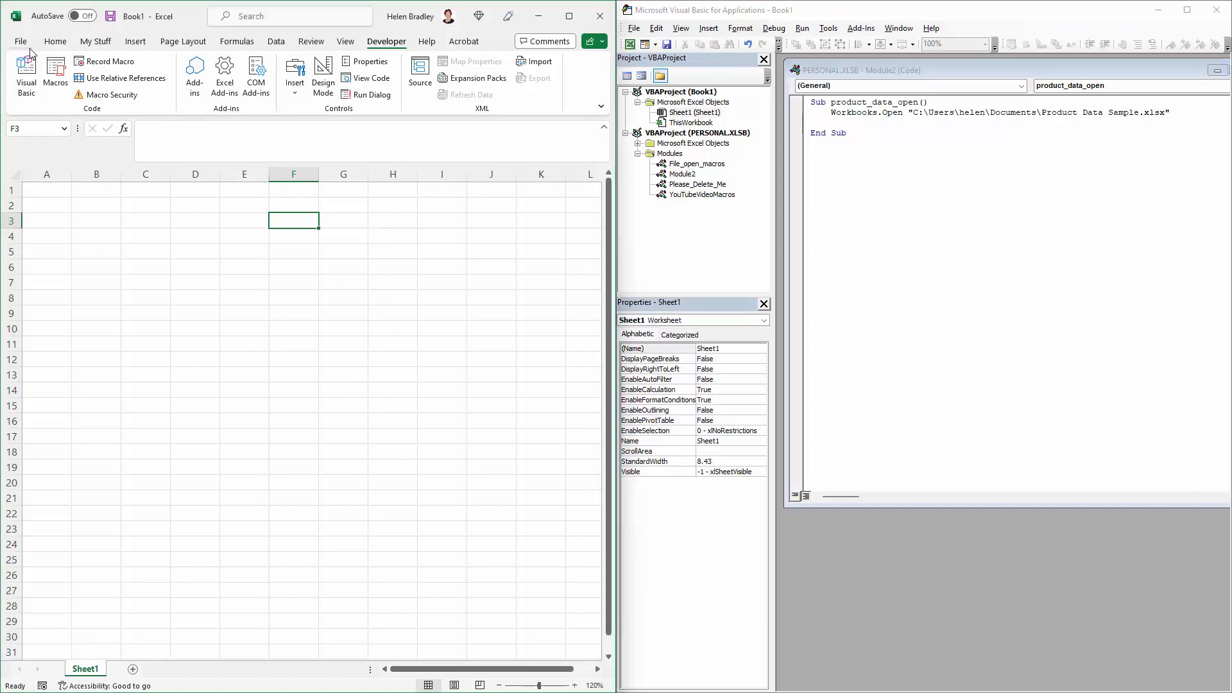
Add a new custom ribbon tab named Macros in Excel Options.
{"action": "left_click", "coordinate": [21, 22]}
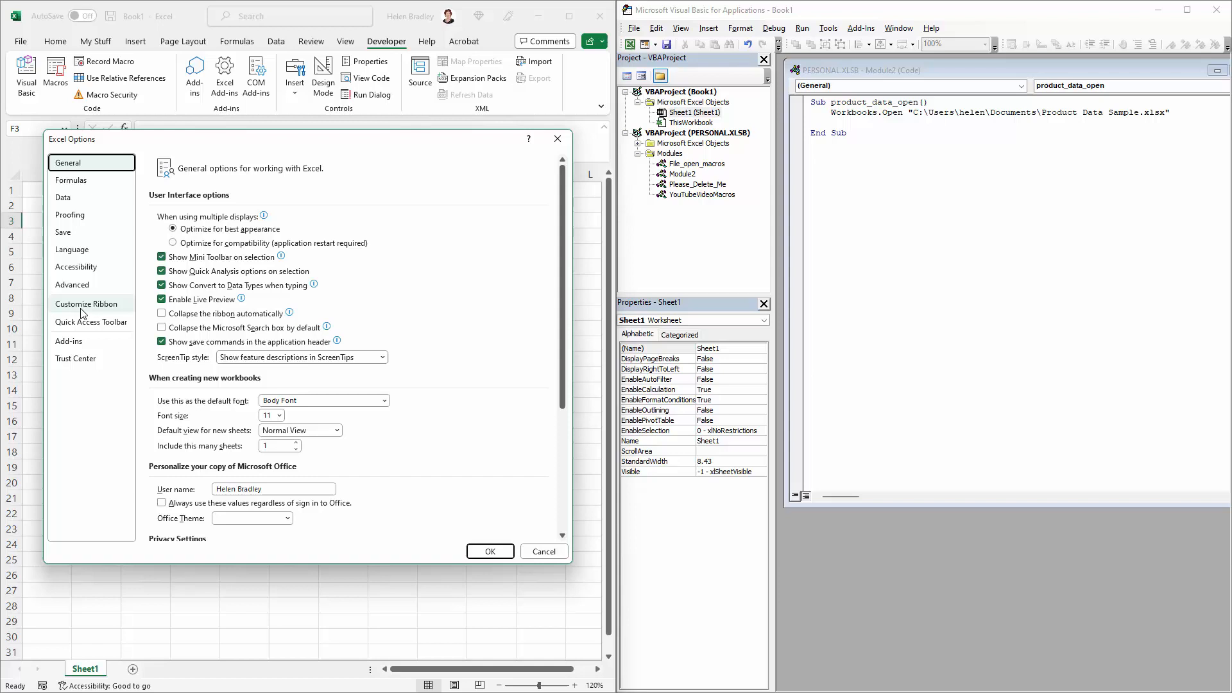
{"action": "left_click", "coordinate": [86, 303]}
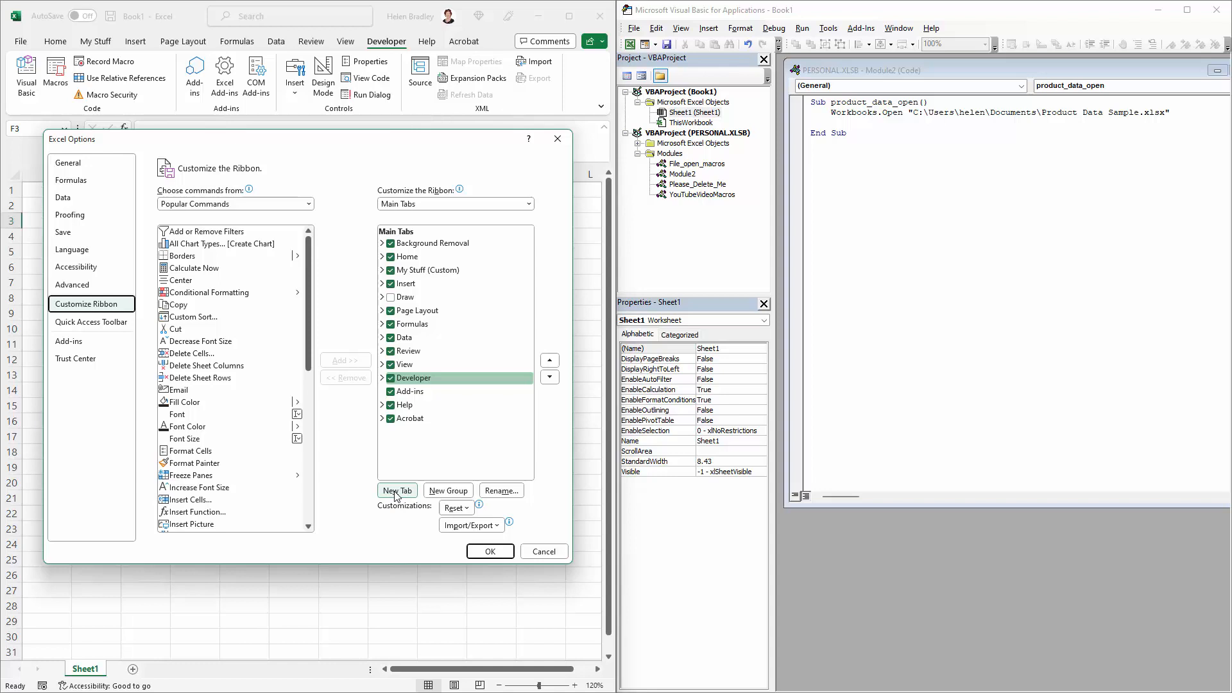
{"action": "left_click", "coordinate": [397, 490]}
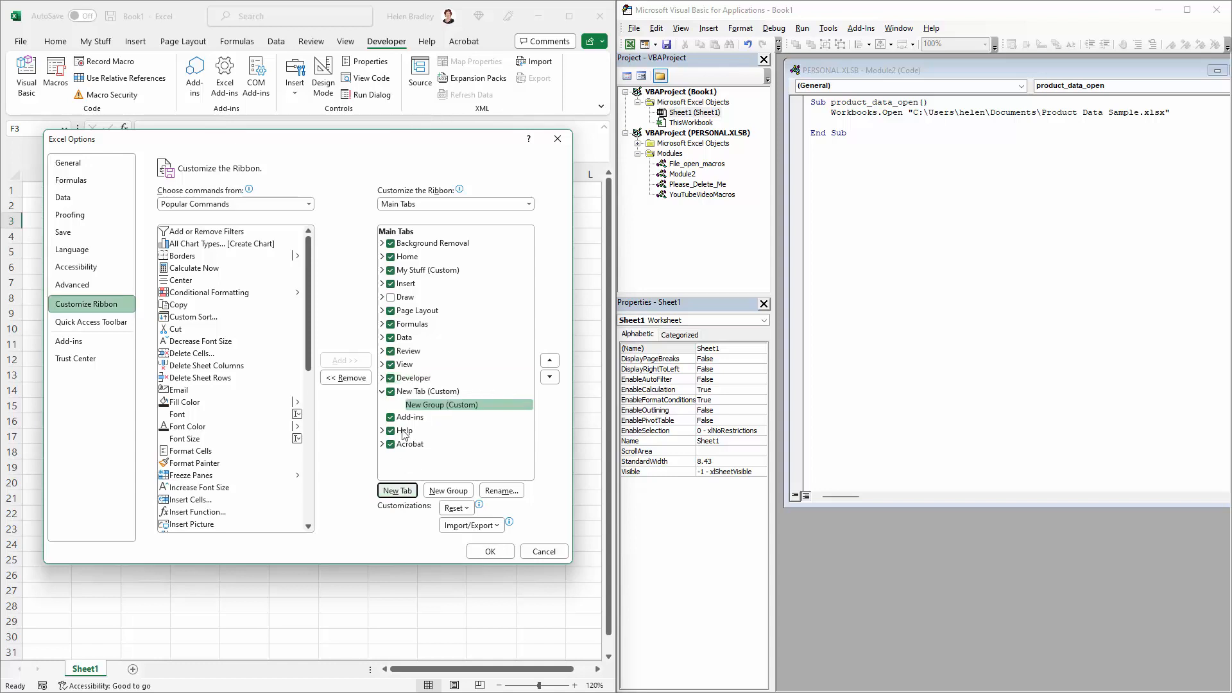
{"action": "left_click", "coordinate": [425, 392]}
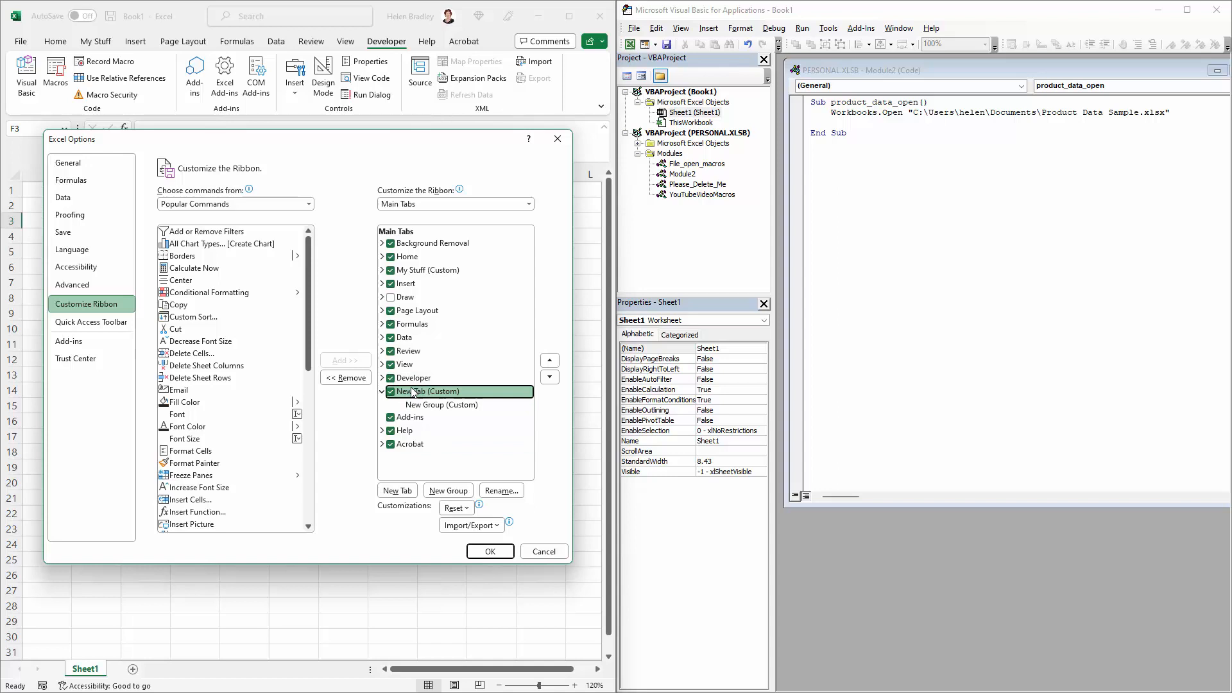
{"action": "left_click", "coordinate": [502, 490]}
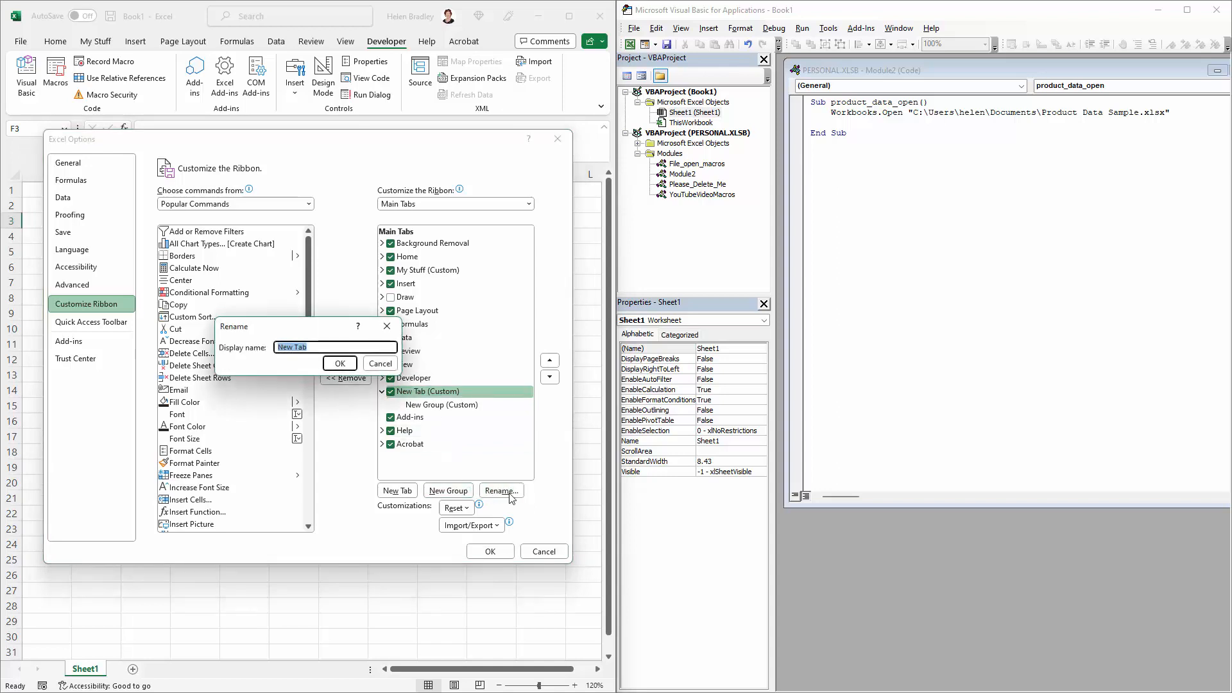
{"action": "type", "text": "Macros"}
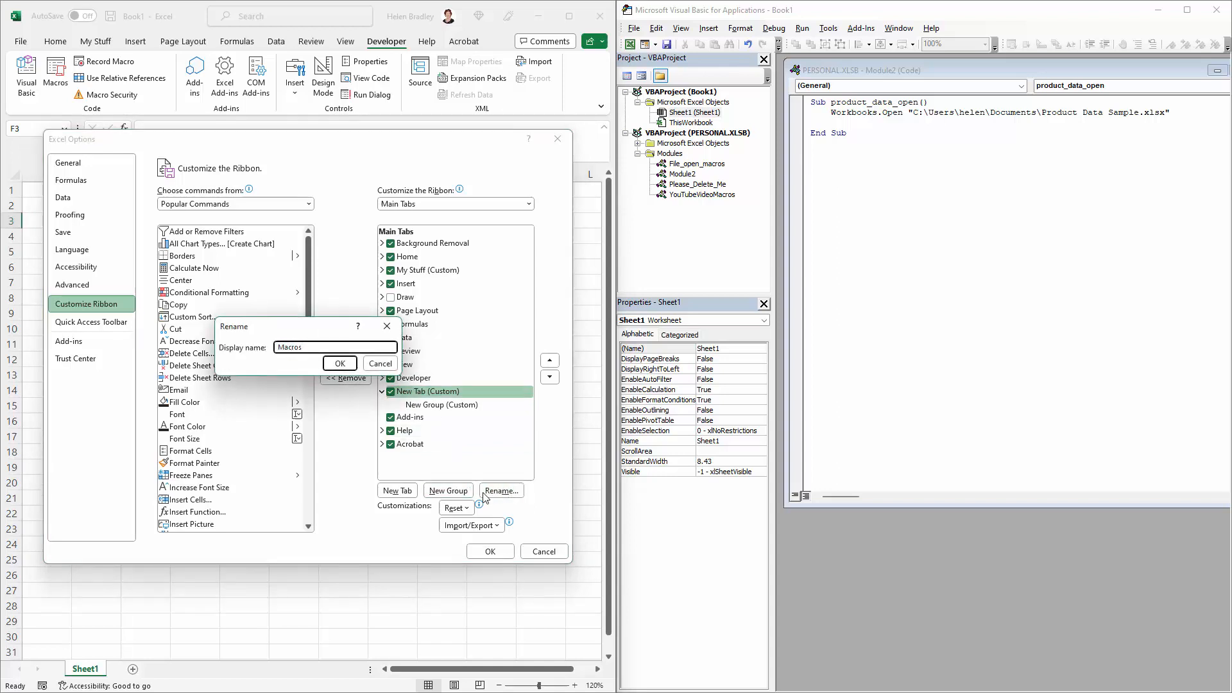
{"action": "left_click", "coordinate": [340, 364]}
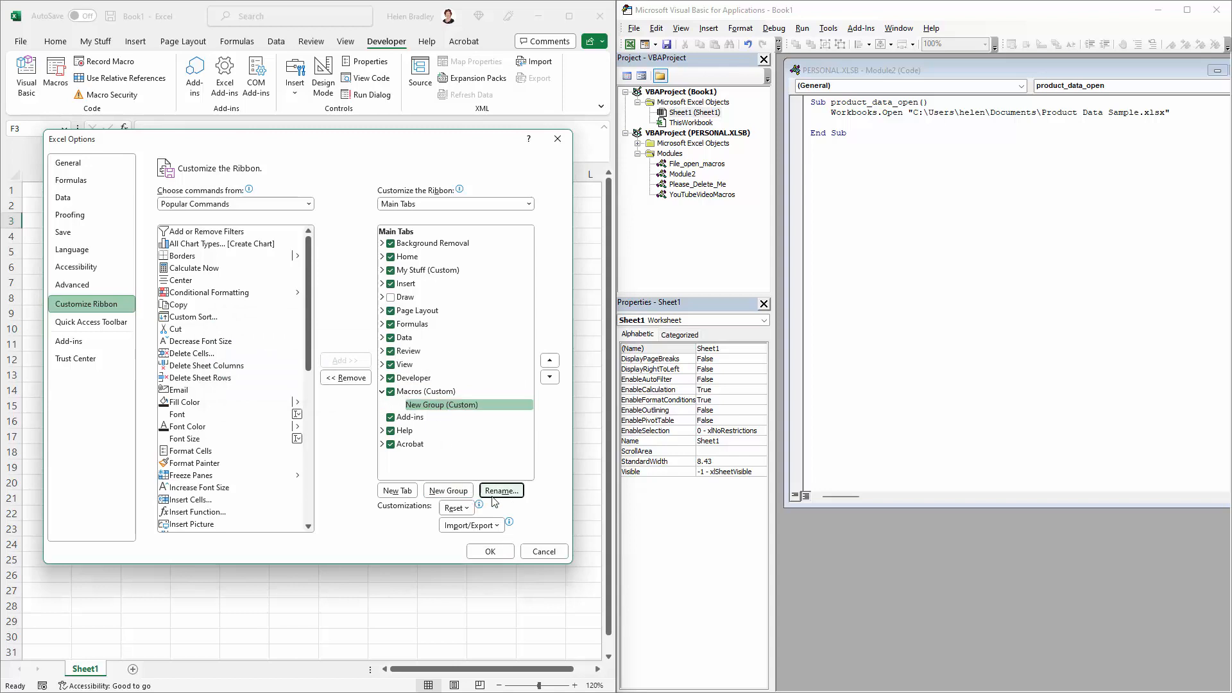
Rename the Macros tab's new group to File Open.
{"action": "left_click", "coordinate": [502, 491]}
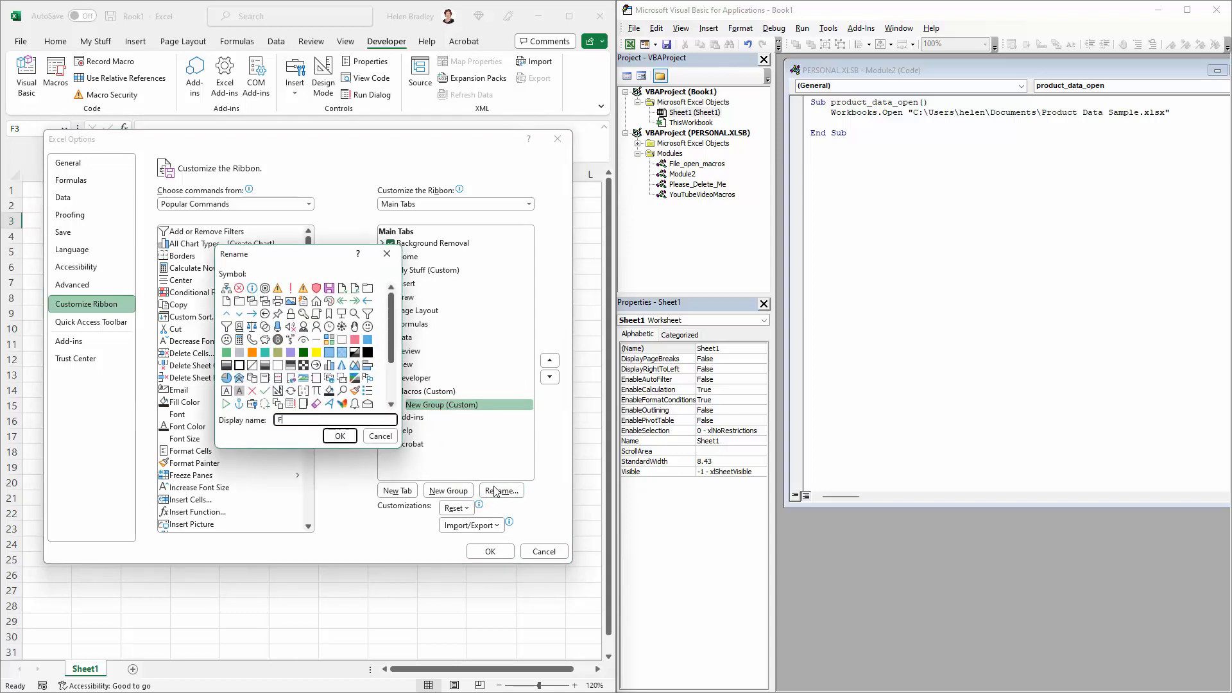
{"action": "type", "text": "File Open"}
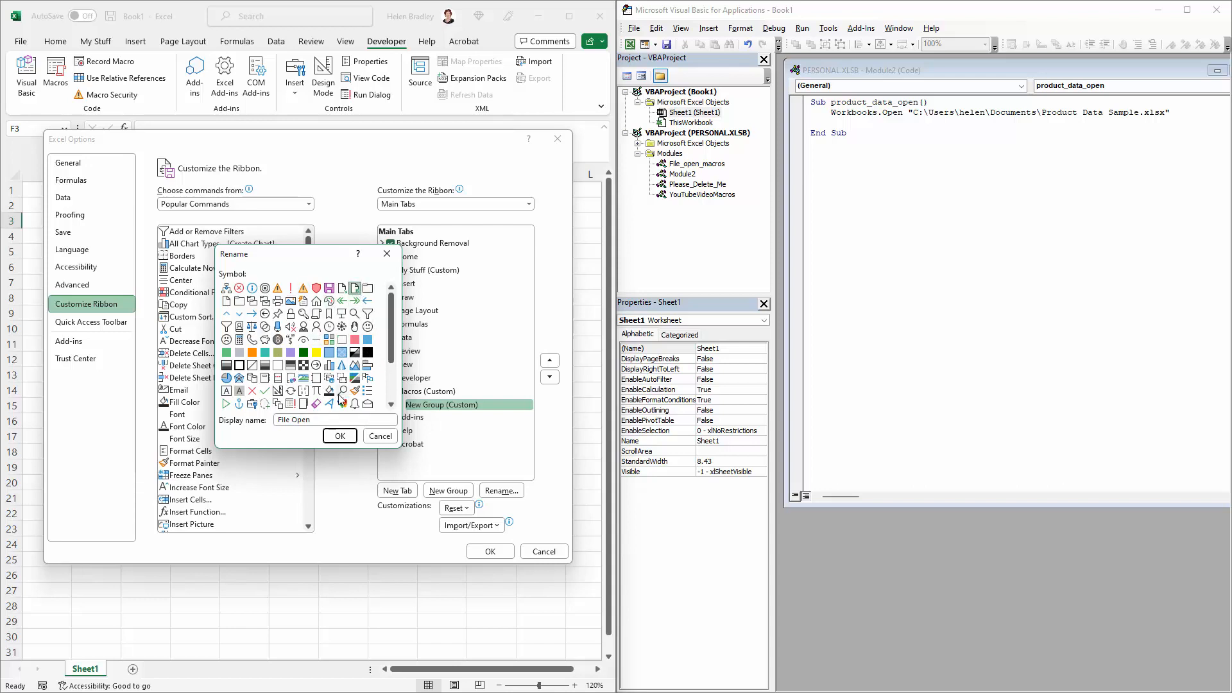
{"action": "left_click", "coordinate": [339, 436]}
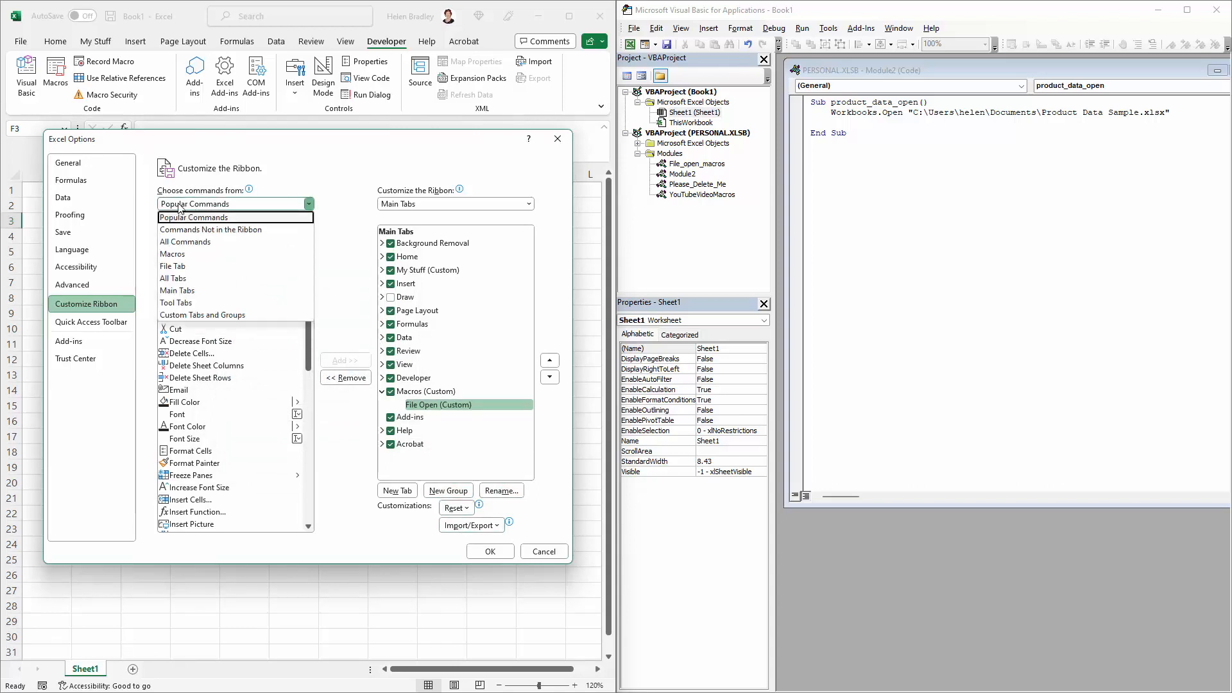
{"action": "left_click", "coordinate": [171, 254]}
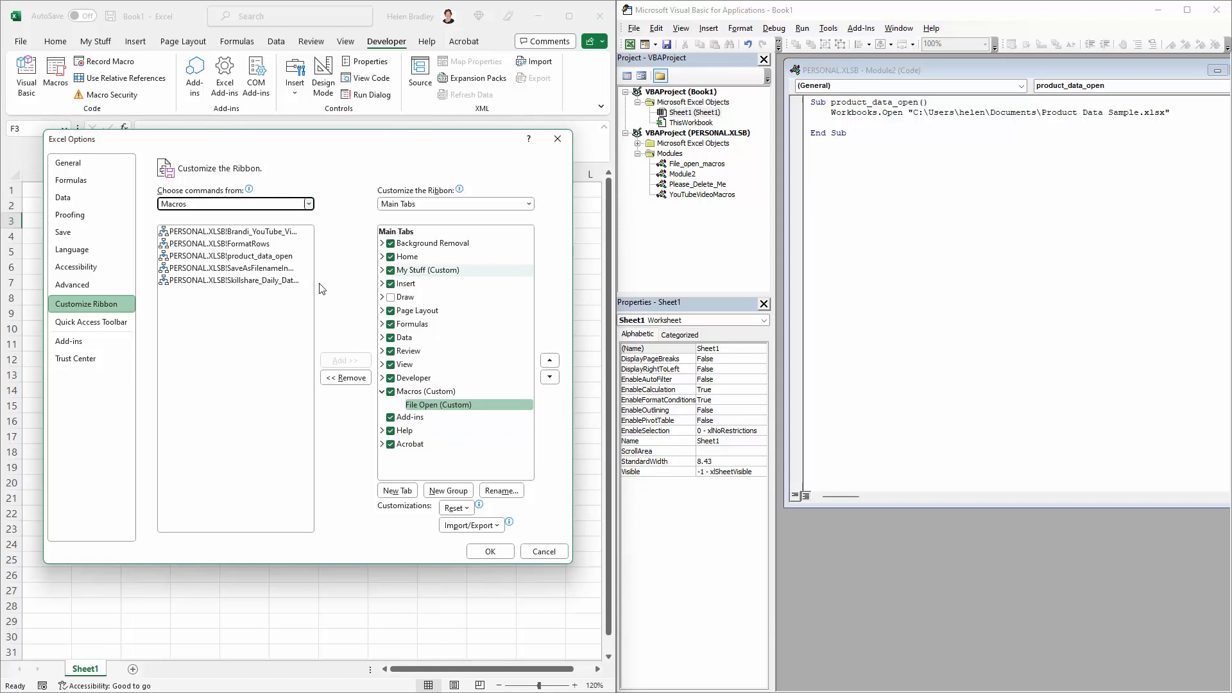
{"action": "mouse_move", "coordinate": [381, 608]}
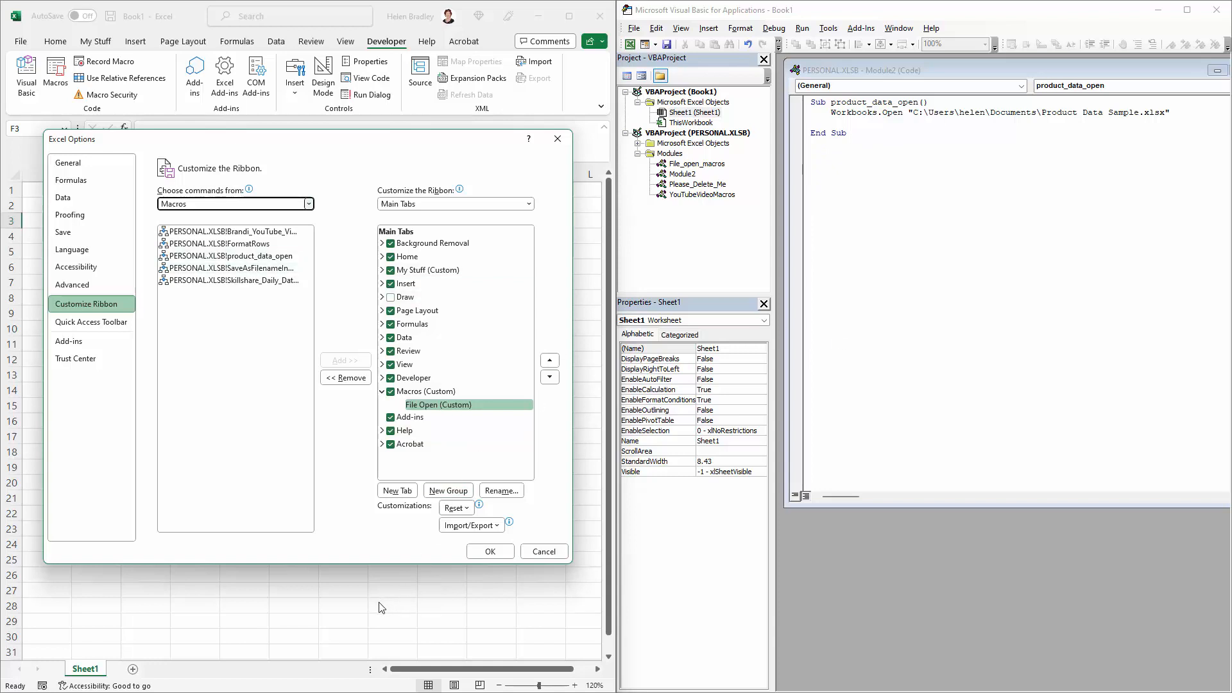
{"action": "mouse_move", "coordinate": [200, 534]}
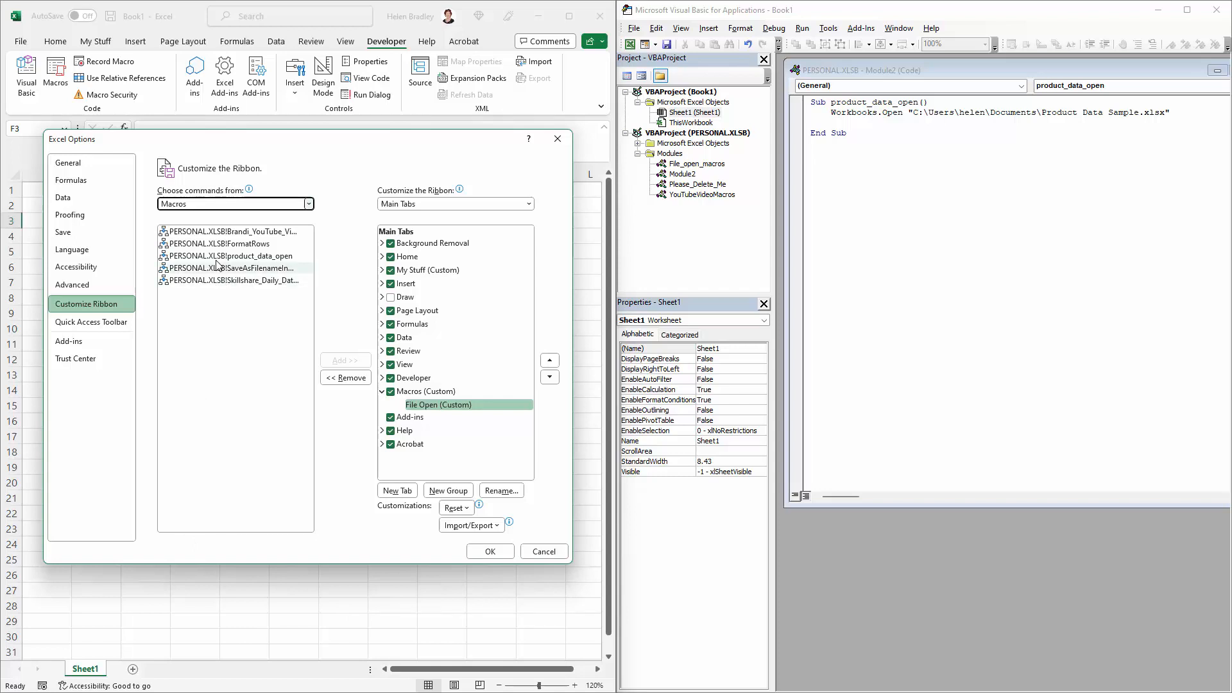
Add the product_data_open macro to File Open and display it as Product Data.
{"action": "left_click", "coordinate": [231, 256]}
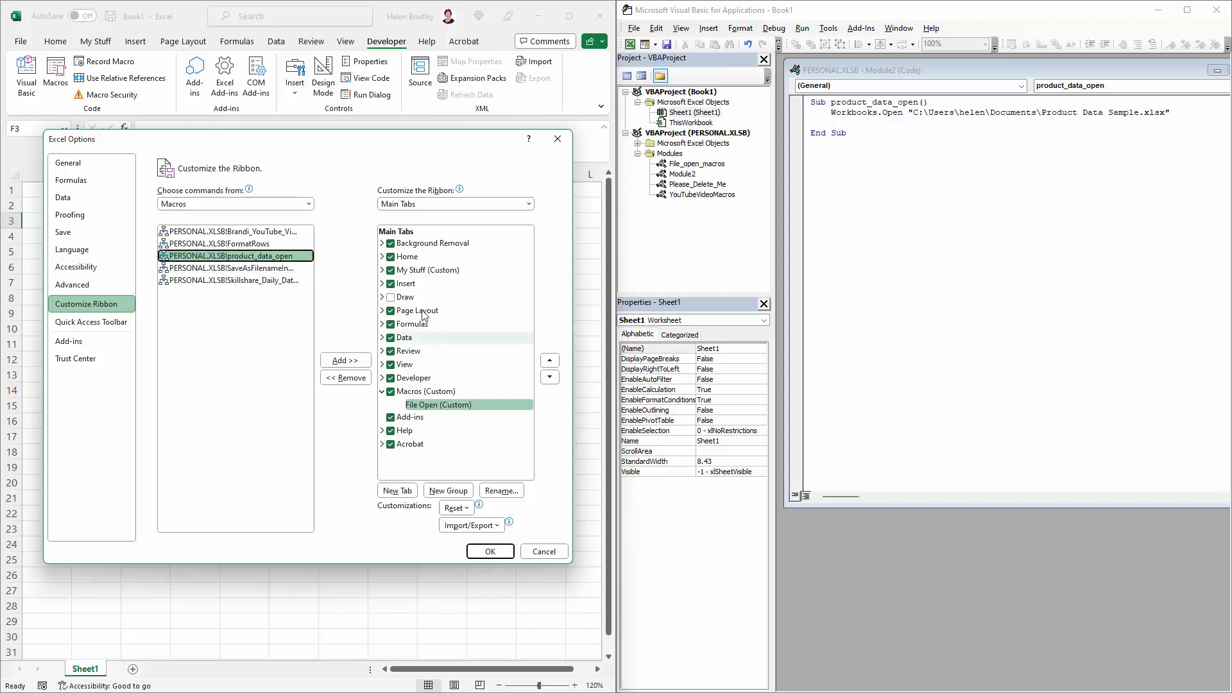
{"action": "left_click", "coordinate": [438, 404]}
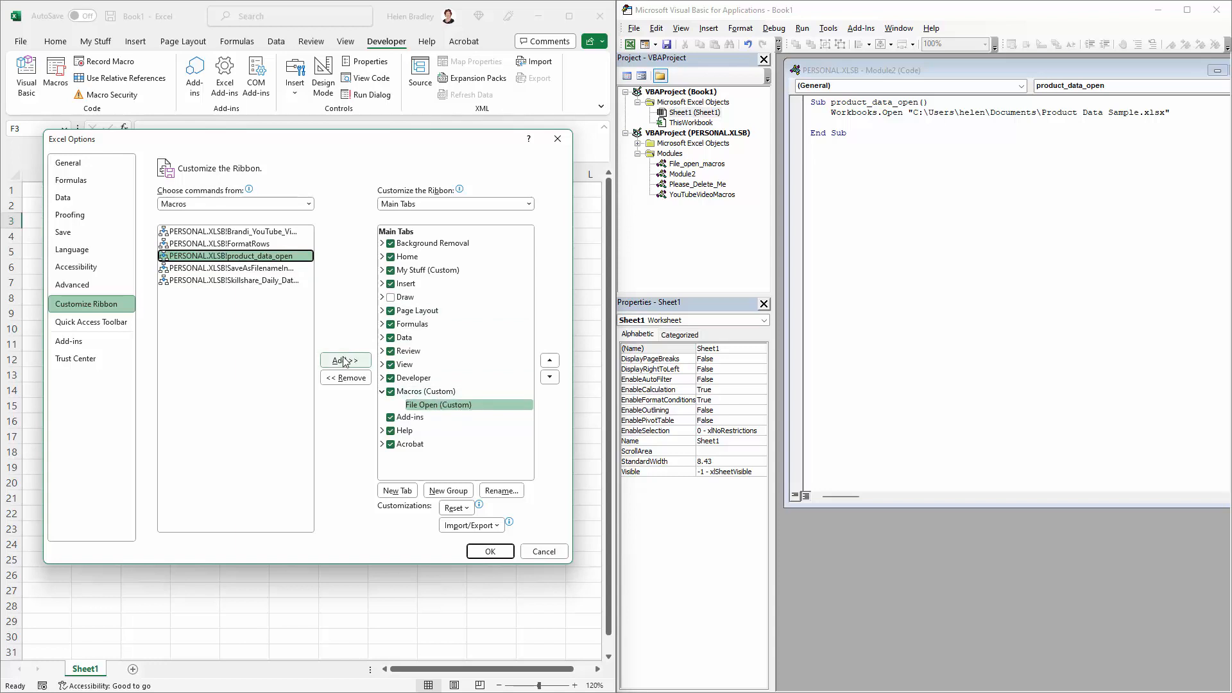
{"action": "left_click", "coordinate": [344, 360]}
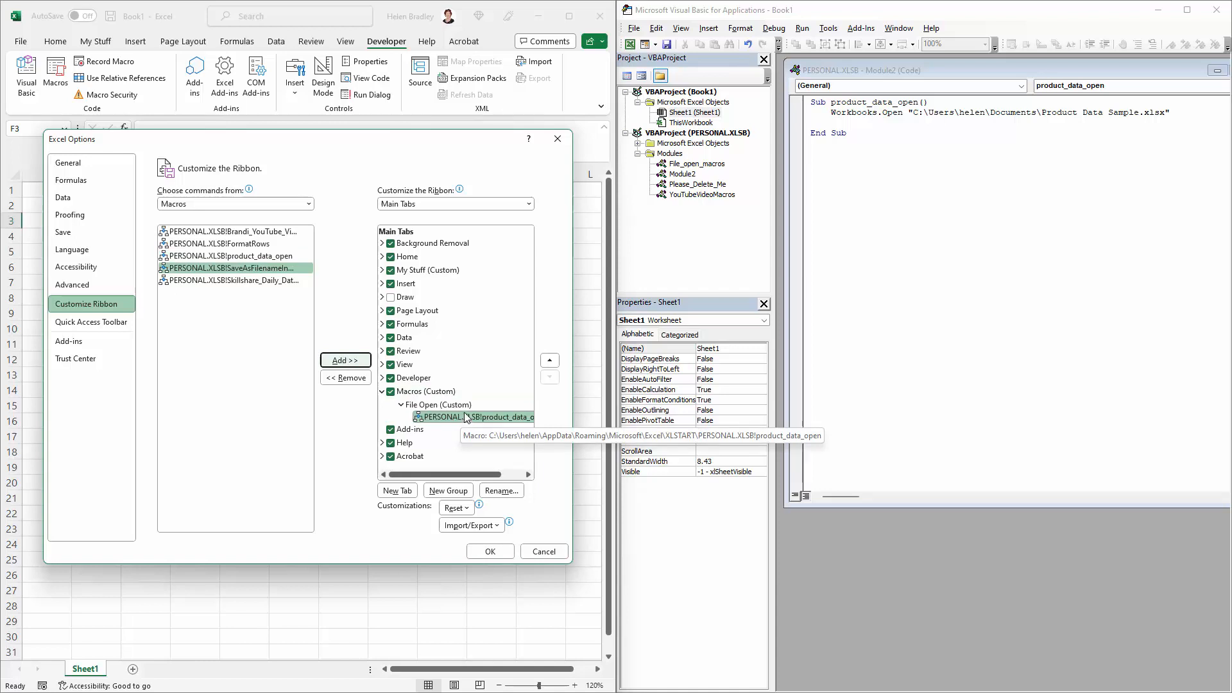
{"action": "right_click", "coordinate": [465, 417]}
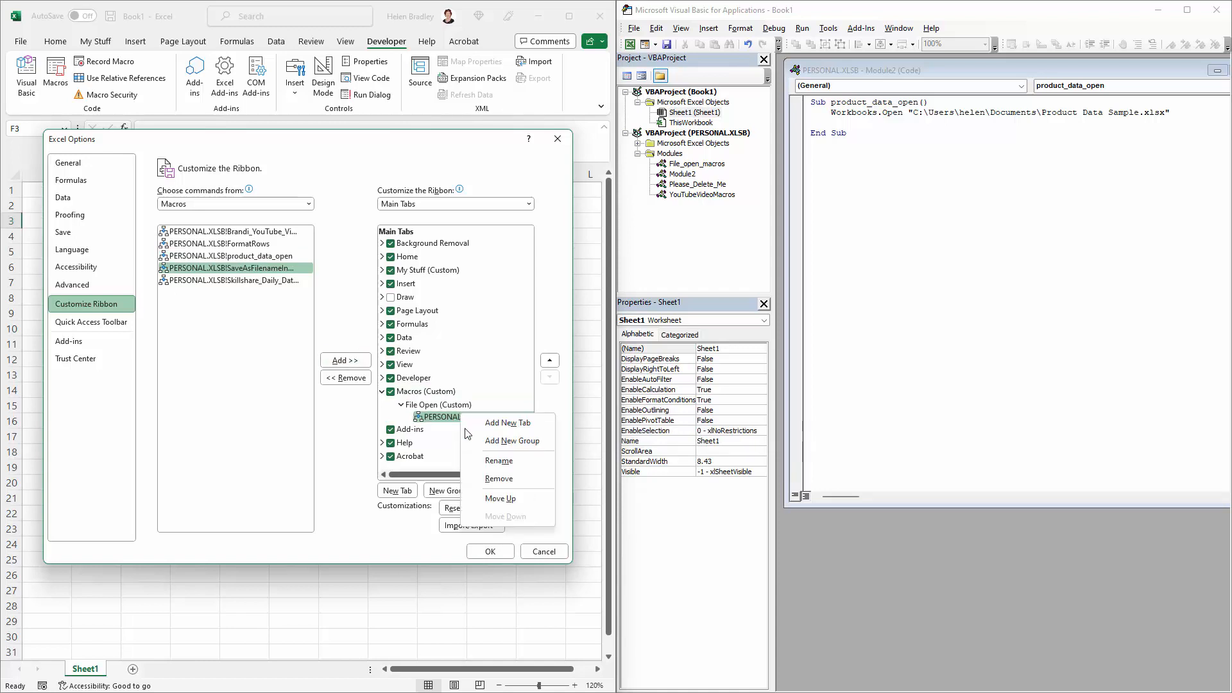
{"action": "left_click", "coordinate": [499, 460]}
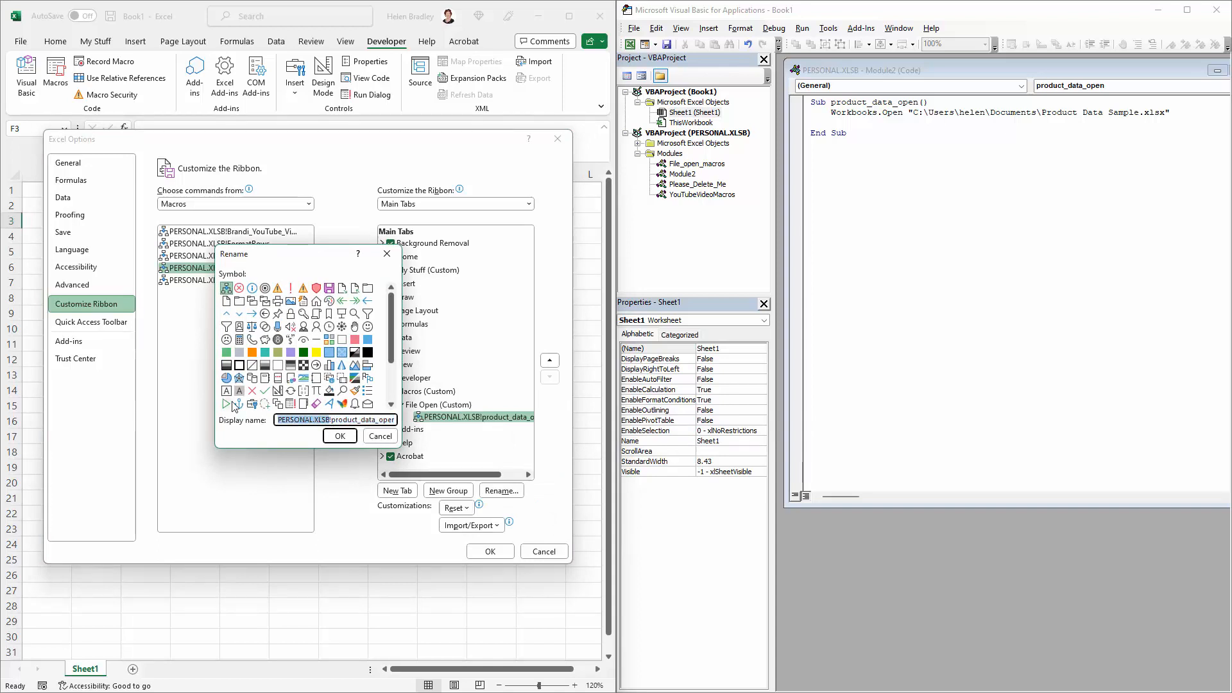
{"action": "type", "text": "product_data_open"}
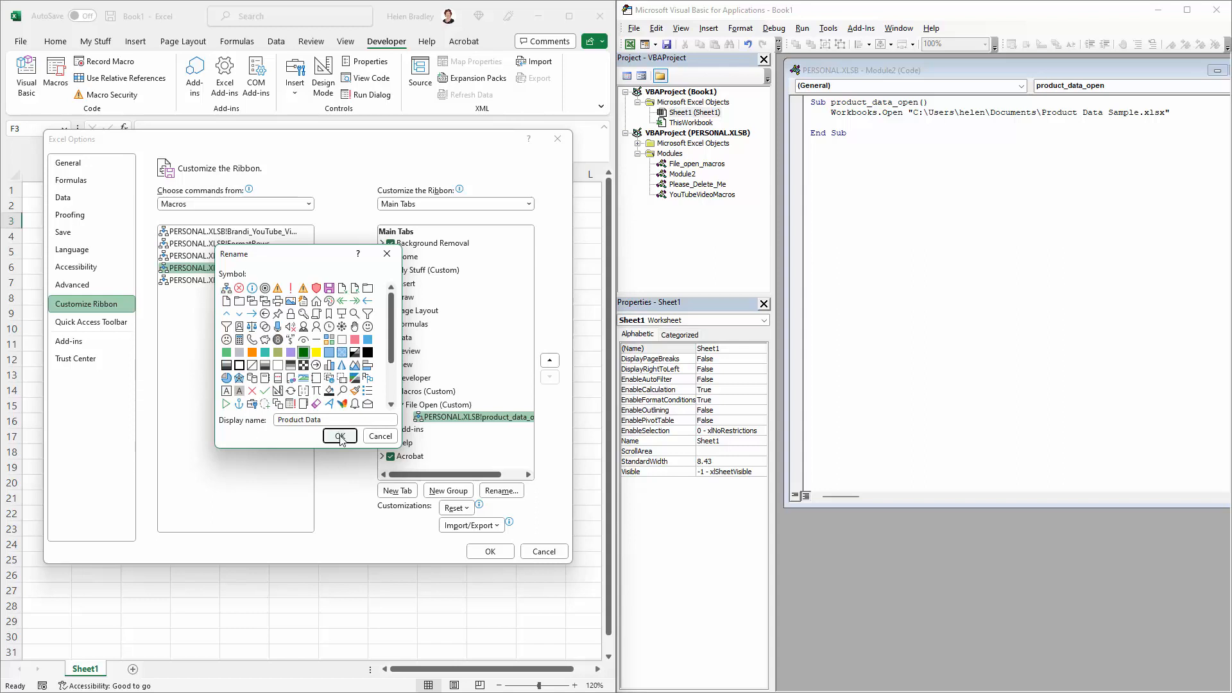
{"action": "left_click", "coordinate": [339, 436]}
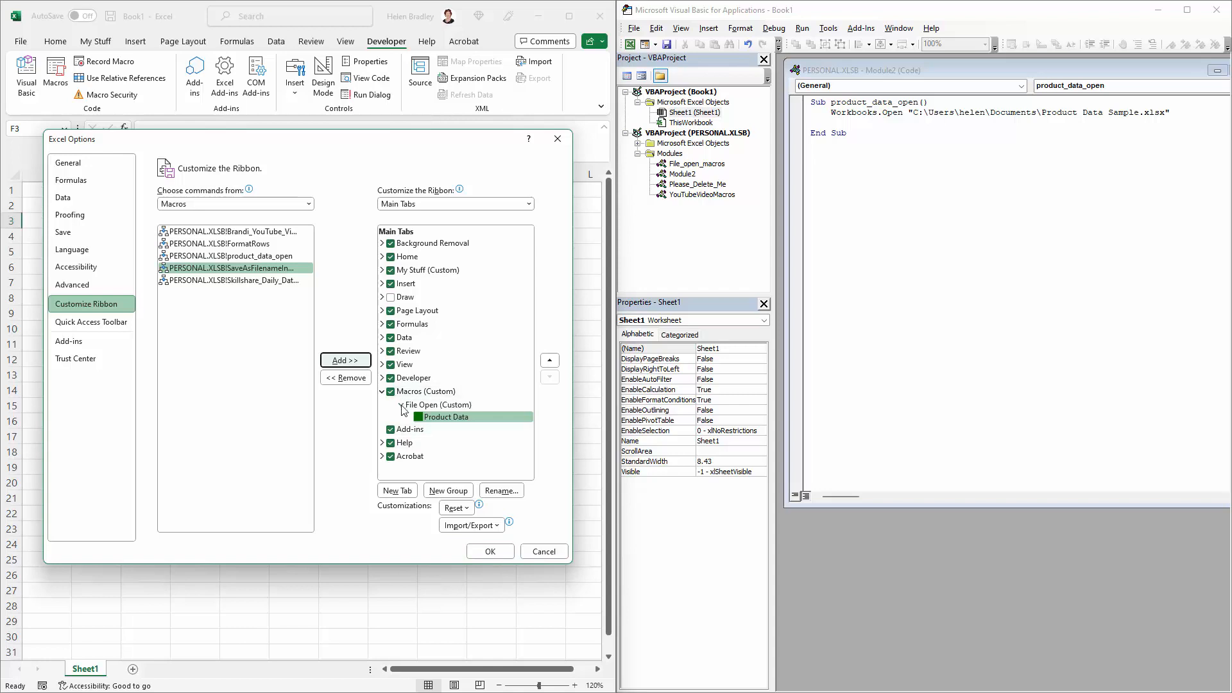
Move the Macros tab up to follow Home and apply the ribbon changes.
{"action": "left_click", "coordinate": [381, 392]}
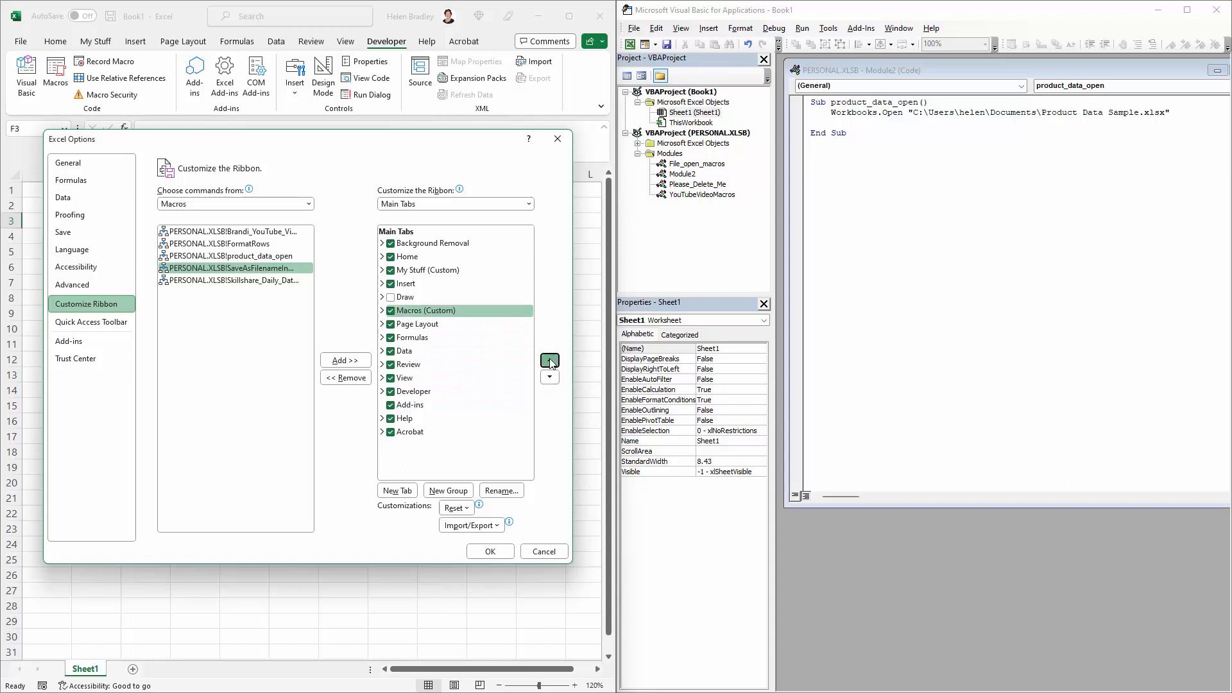
{"action": "left_click", "coordinate": [549, 360]}
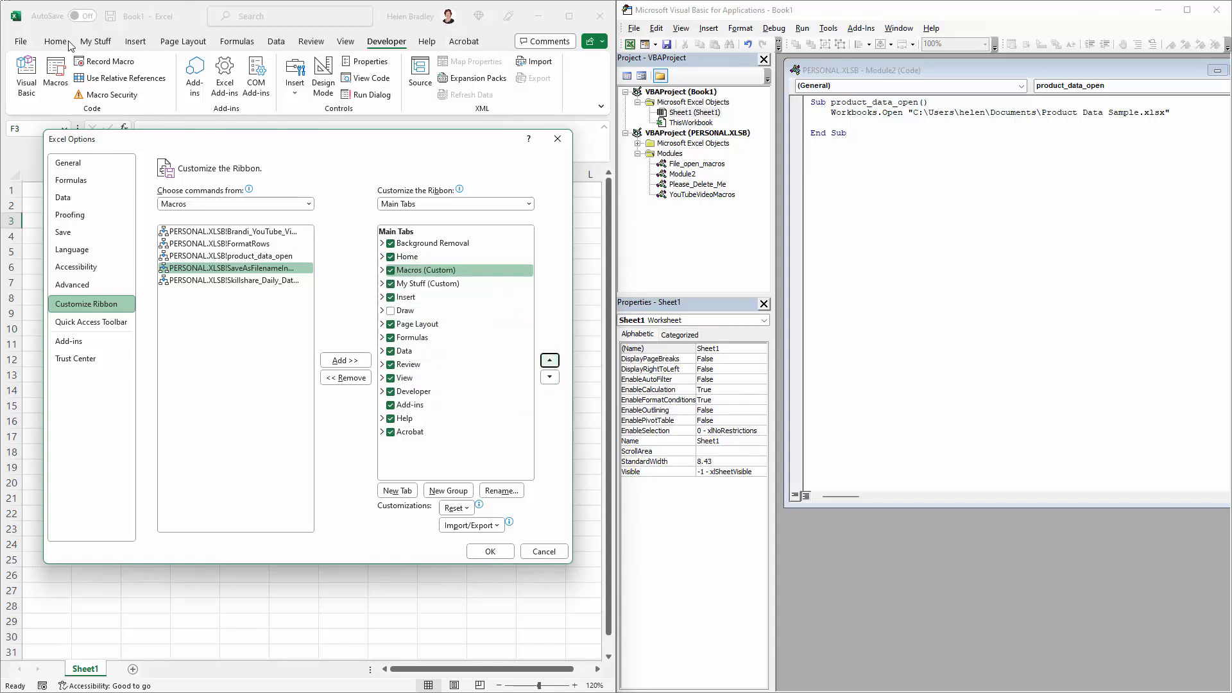
{"action": "left_click", "coordinate": [490, 551]}
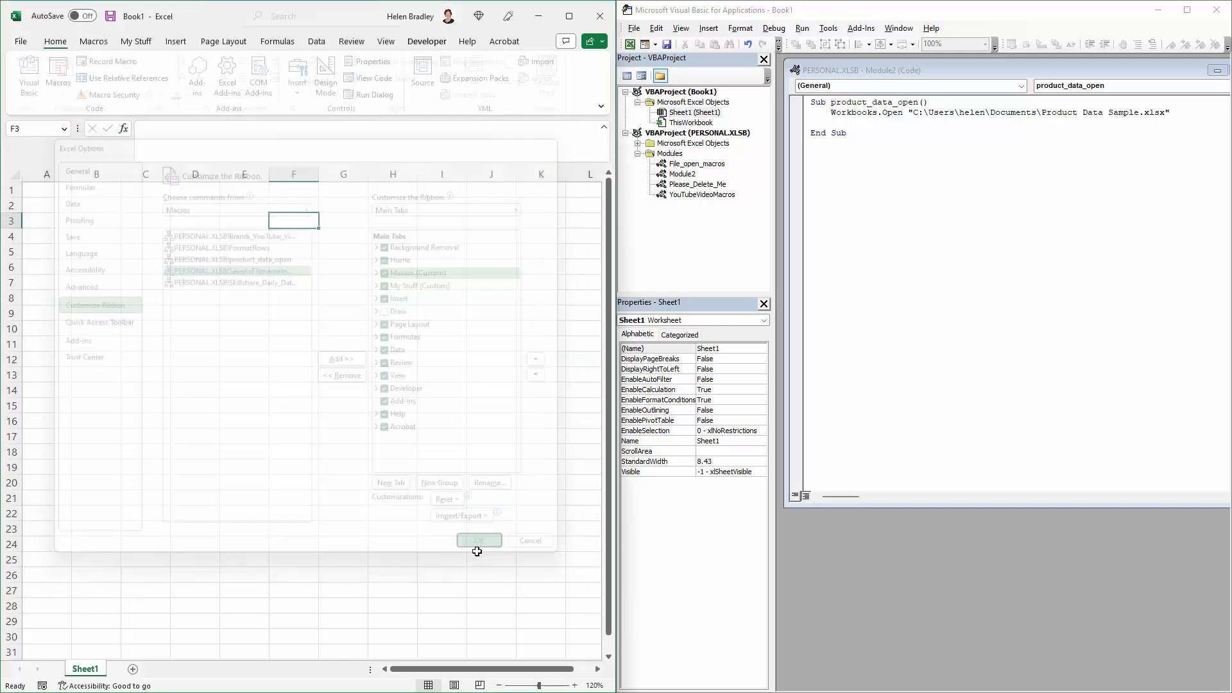
Run Product Data, add Sheet2 to the workbook, save with Sheet2 active, and close it.
{"action": "left_click", "coordinate": [479, 540]}
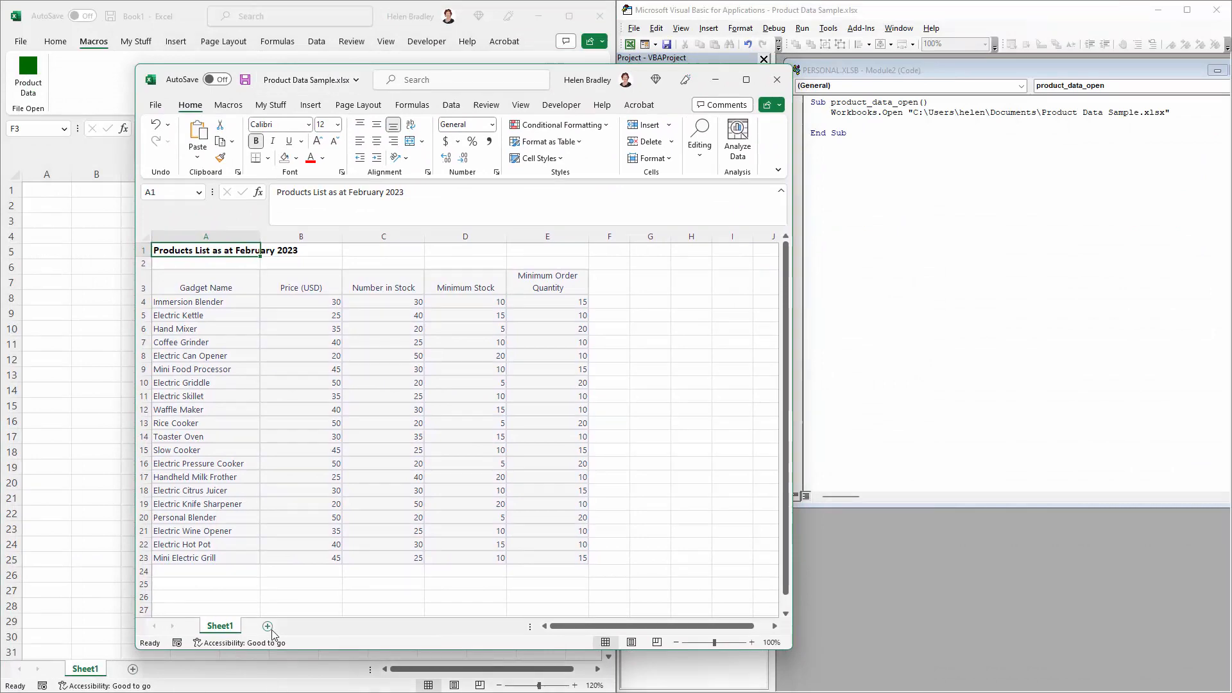
{"action": "left_click", "coordinate": [268, 626]}
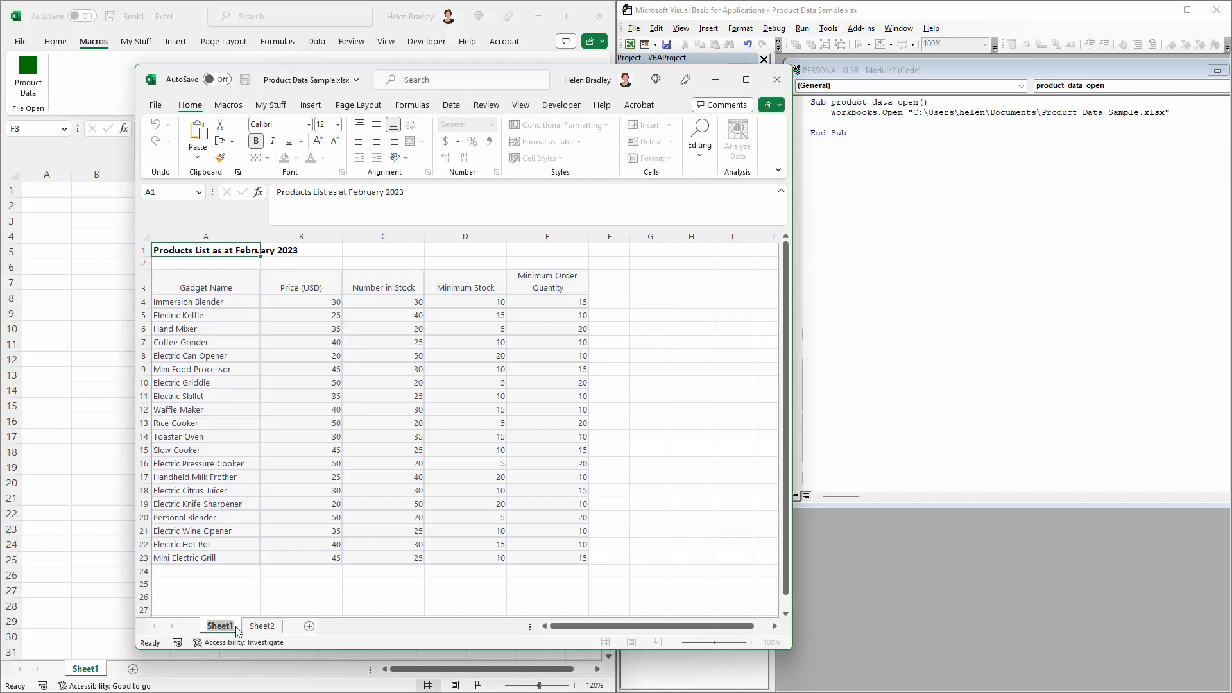
{"action": "mouse_move", "coordinate": [356, 687]}
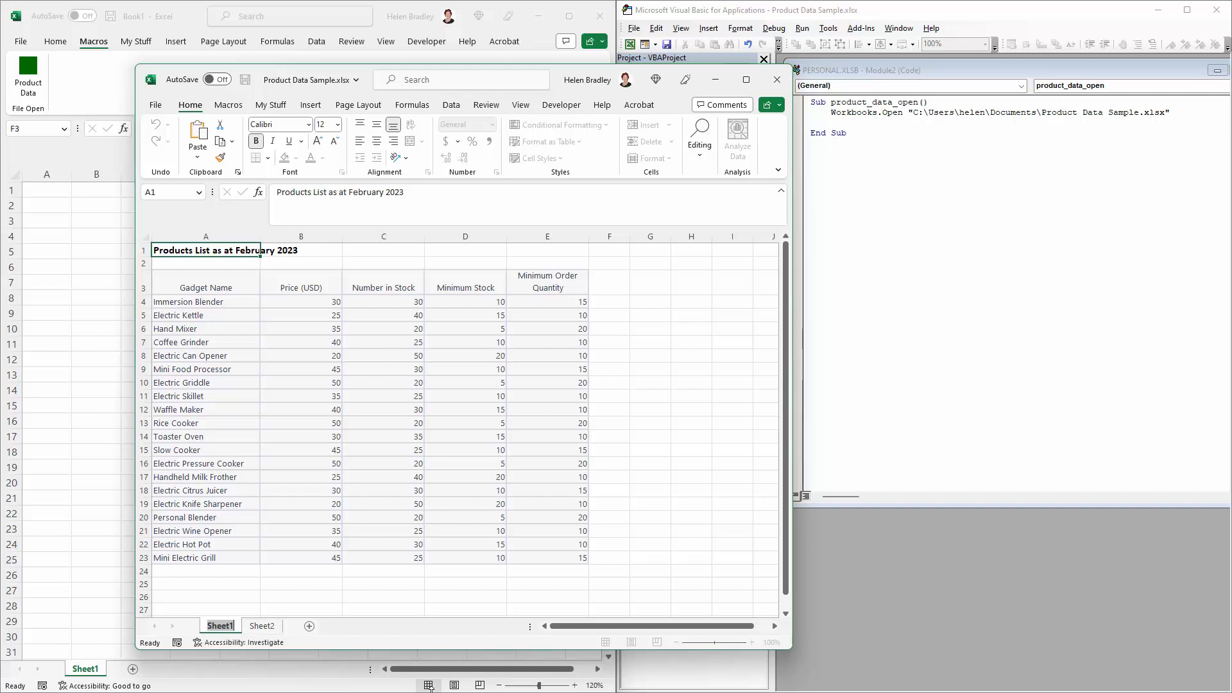
{"action": "mouse_move", "coordinate": [264, 609]}
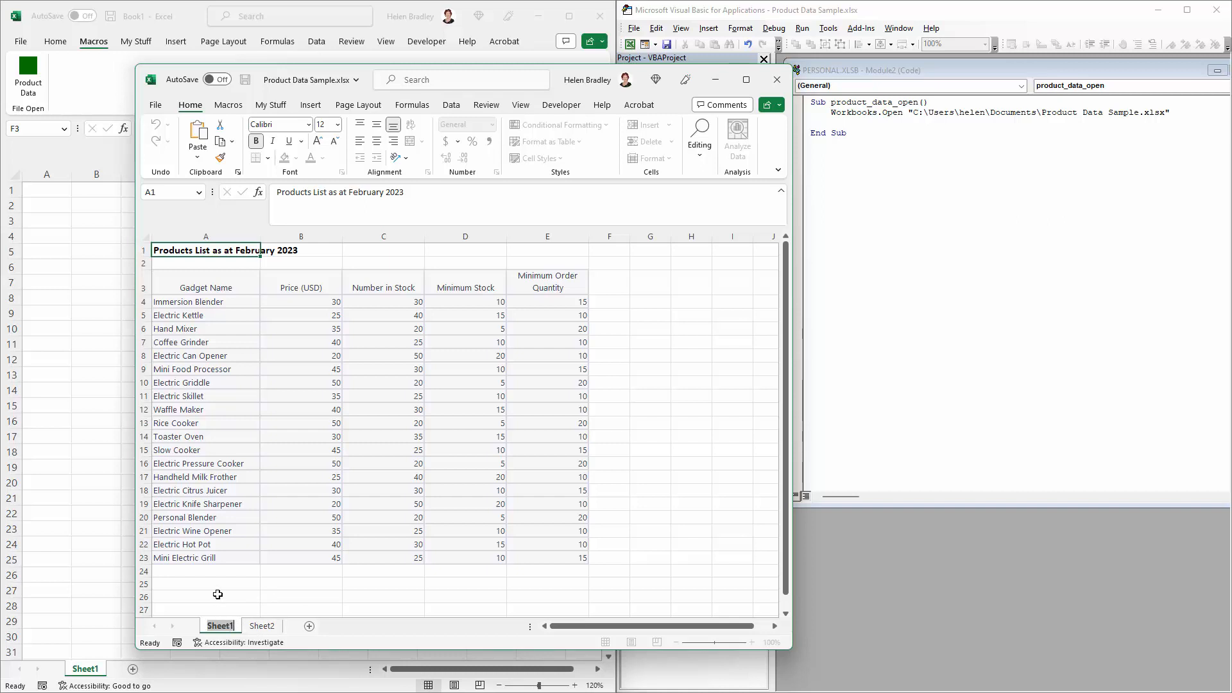
{"action": "left_click", "coordinate": [261, 626]}
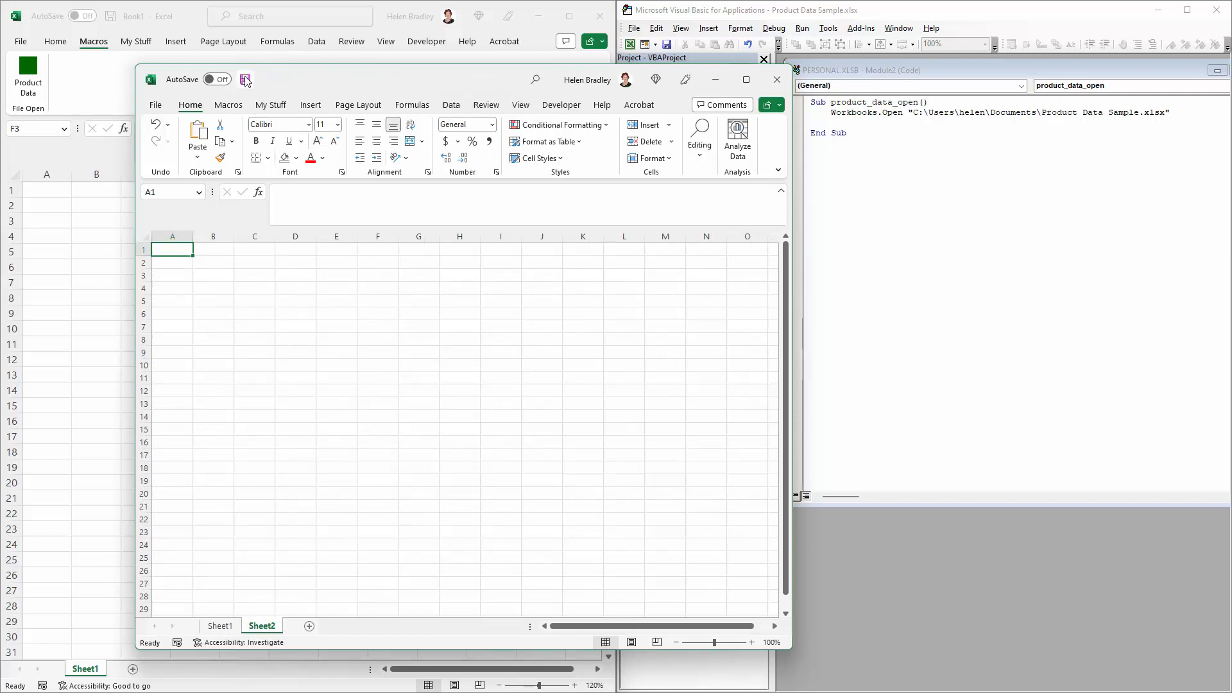
{"action": "left_click", "coordinate": [245, 79]}
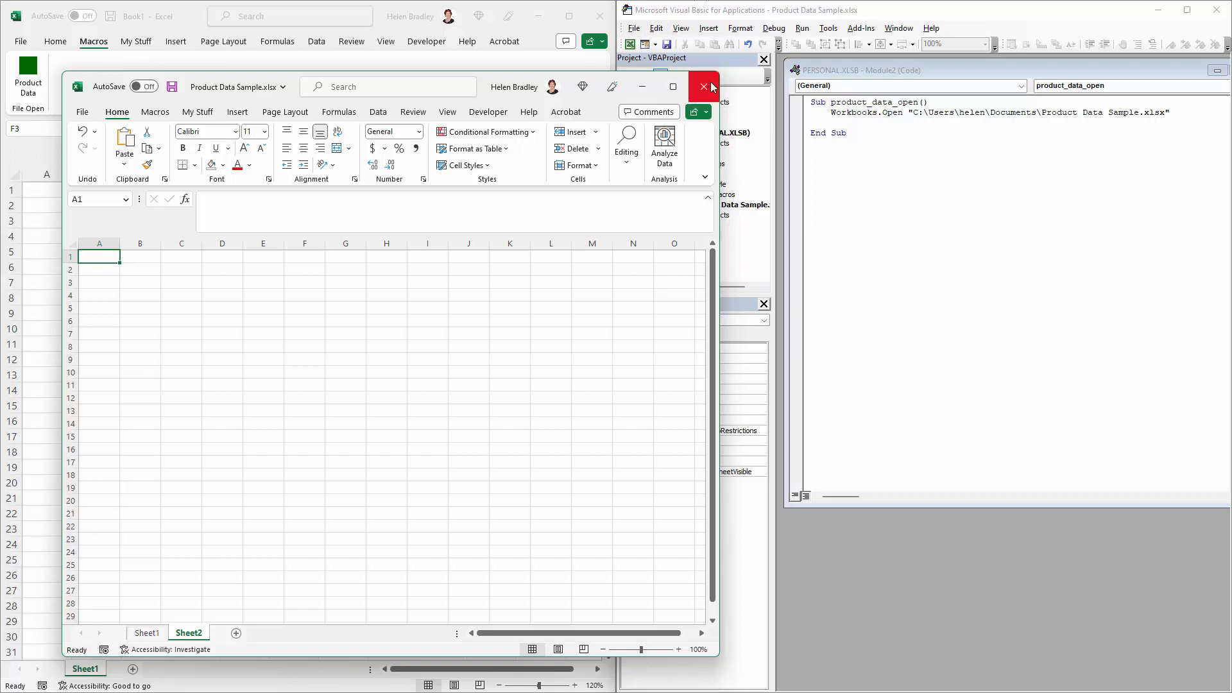
{"action": "left_click", "coordinate": [703, 87]}
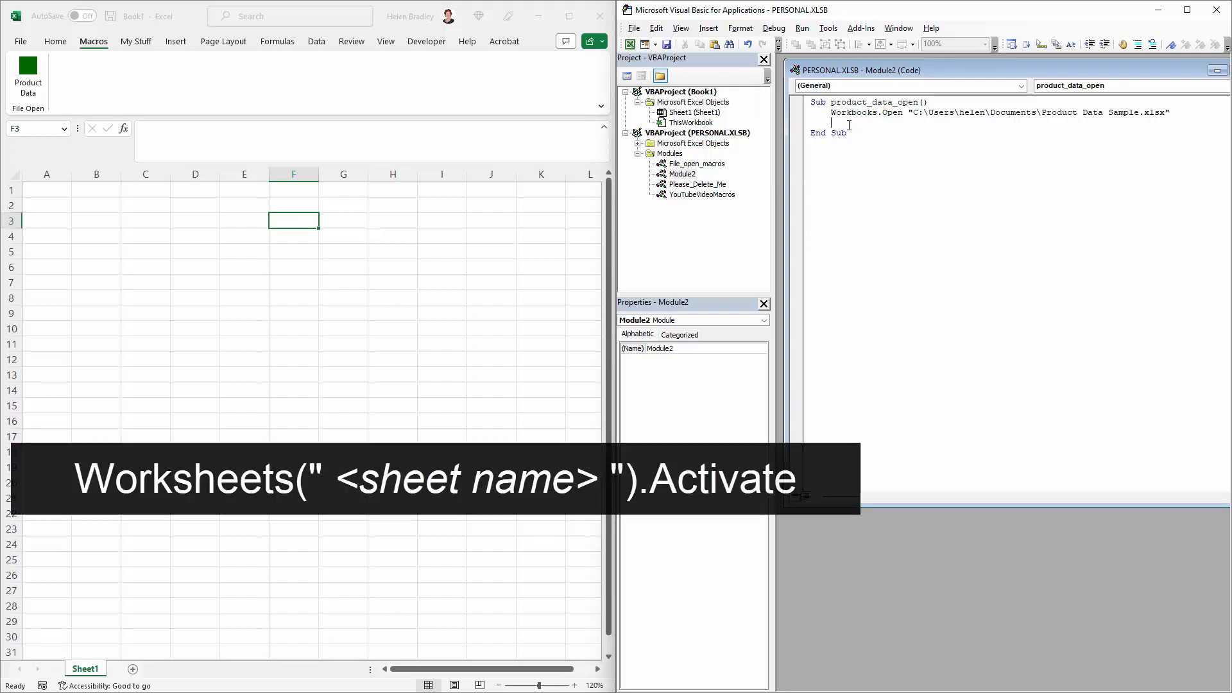
Add Worksheets("Sheet1").Activate after the Workbooks.Open line in Module2.
{"action": "type", "text": "worksheets(\""}
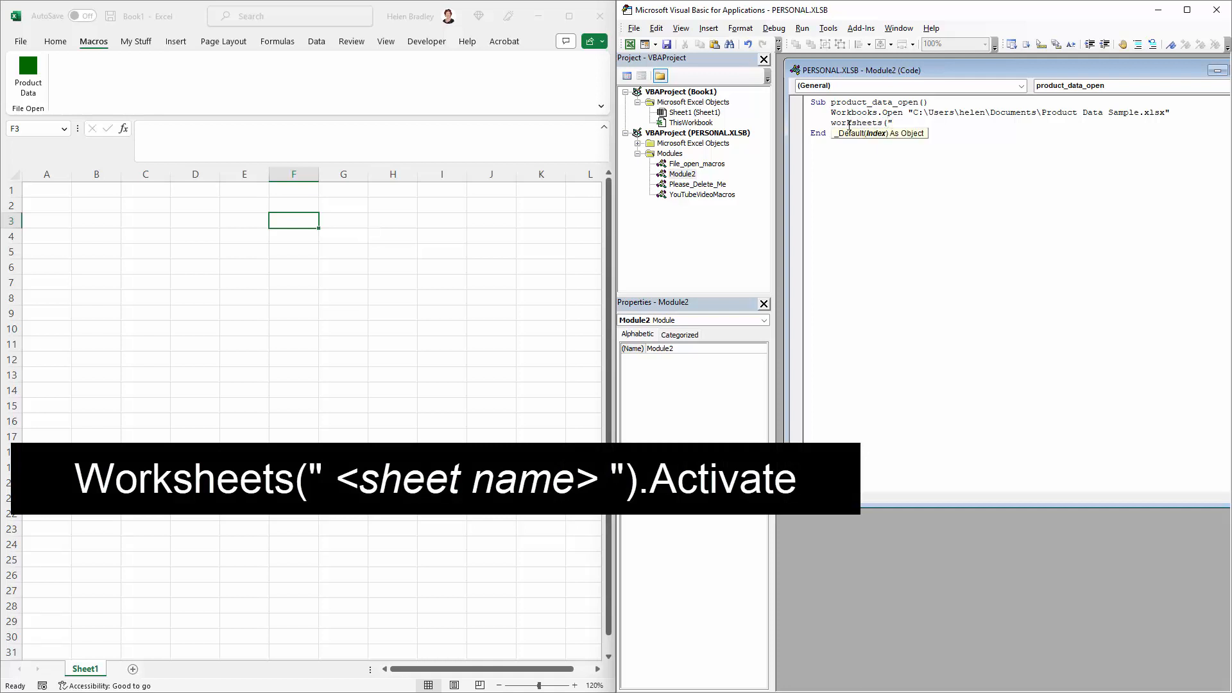
{"action": "type", "text": "Sheet1\").Activate"}
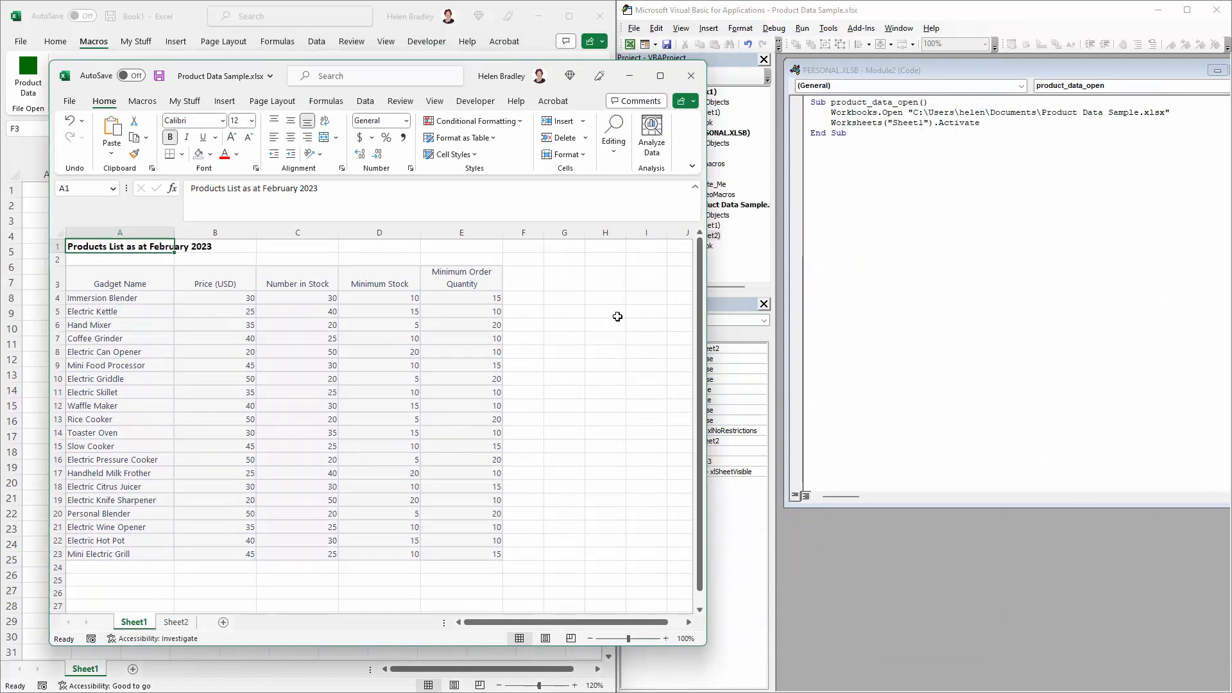
{"action": "mouse_move", "coordinate": [667, 112]}
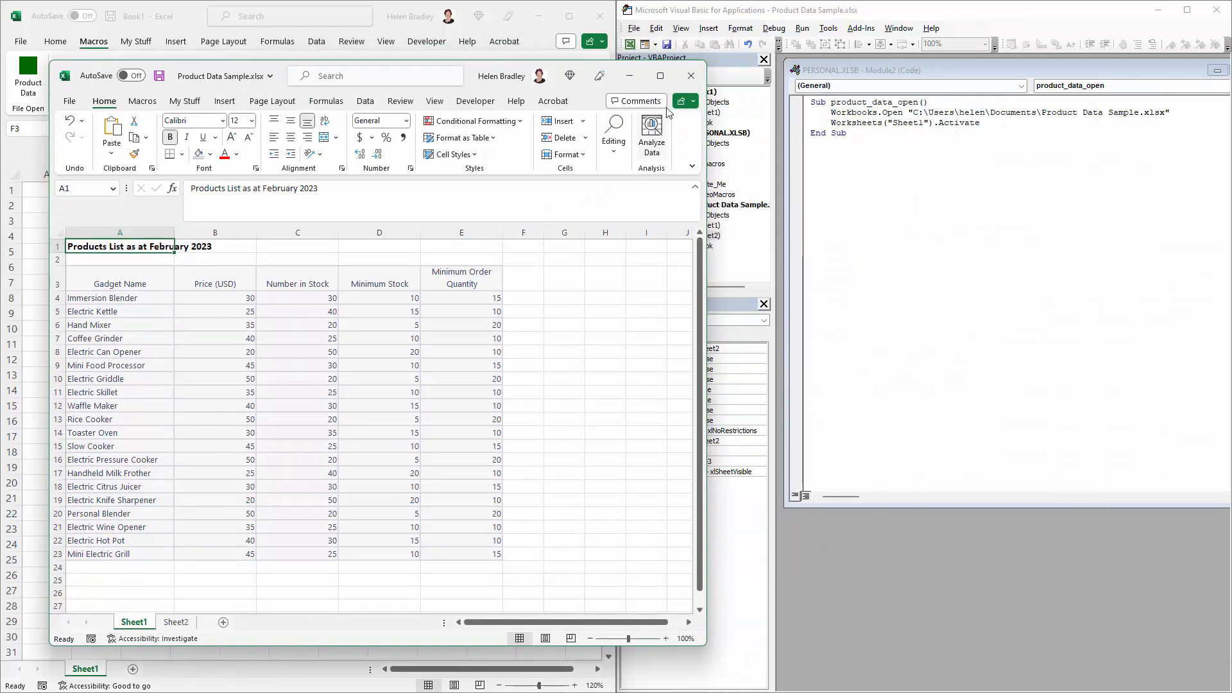
{"action": "mouse_move", "coordinate": [692, 76]}
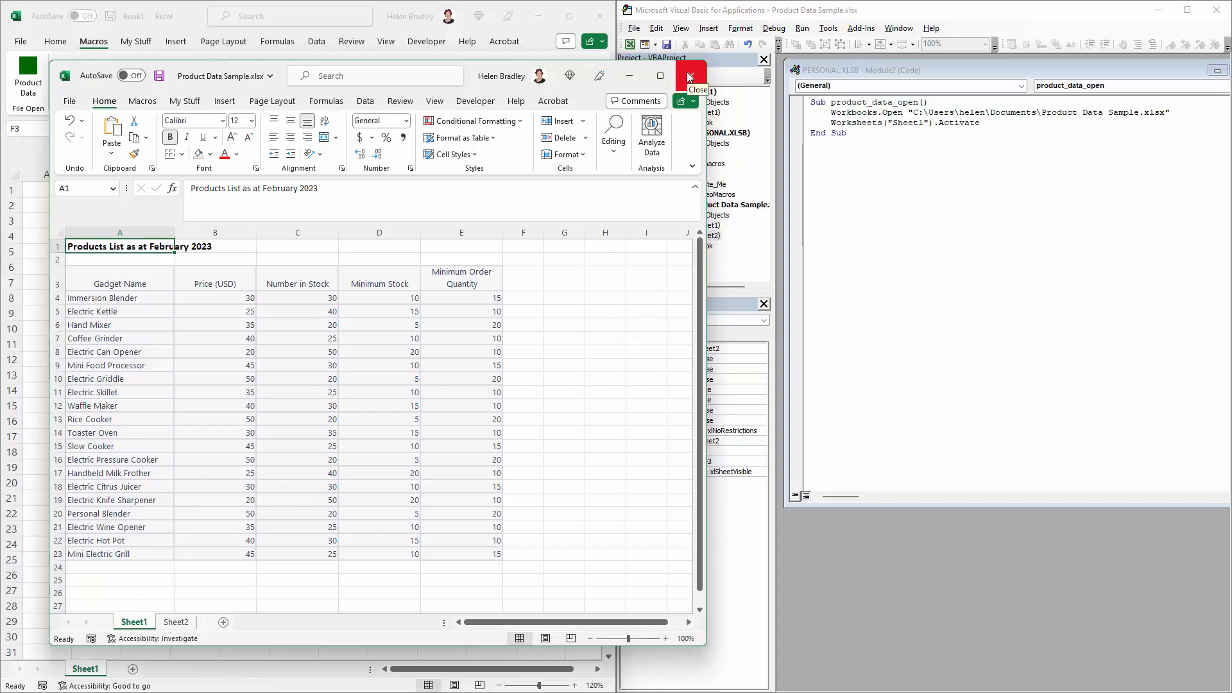
{"action": "left_click", "coordinate": [690, 75]}
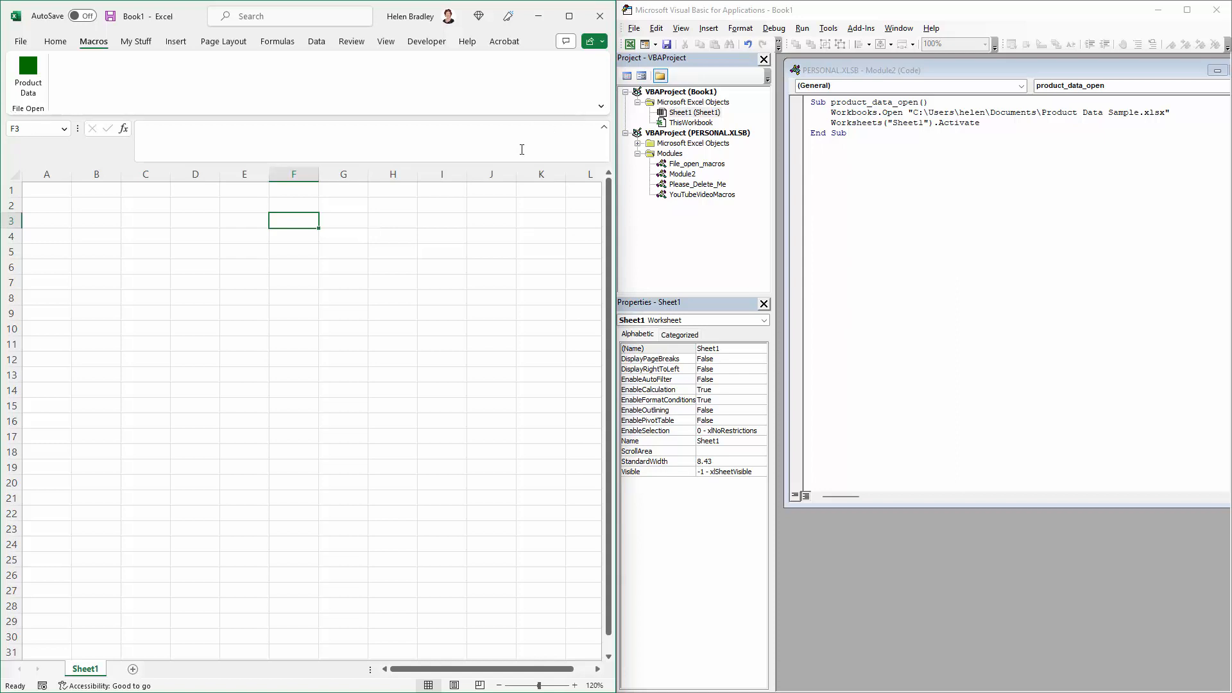
{"action": "mouse_move", "coordinate": [518, 266]}
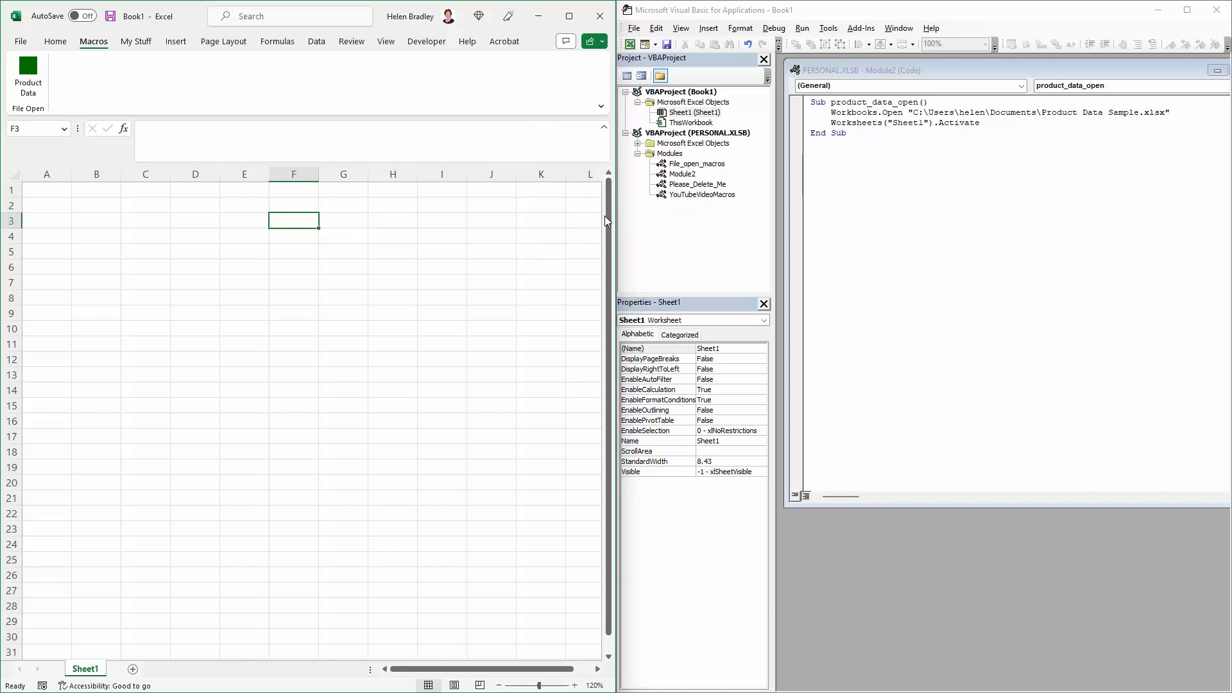
{"action": "mouse_move", "coordinate": [522, 242]}
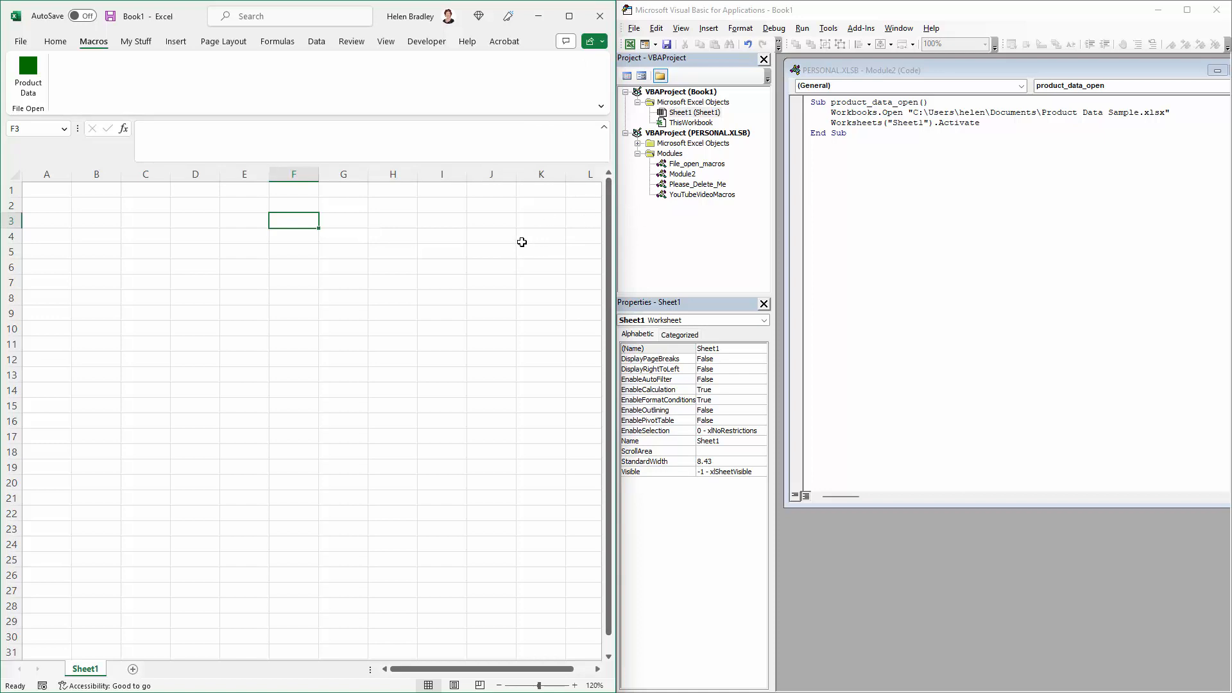
{"action": "mouse_move", "coordinate": [521, 240]}
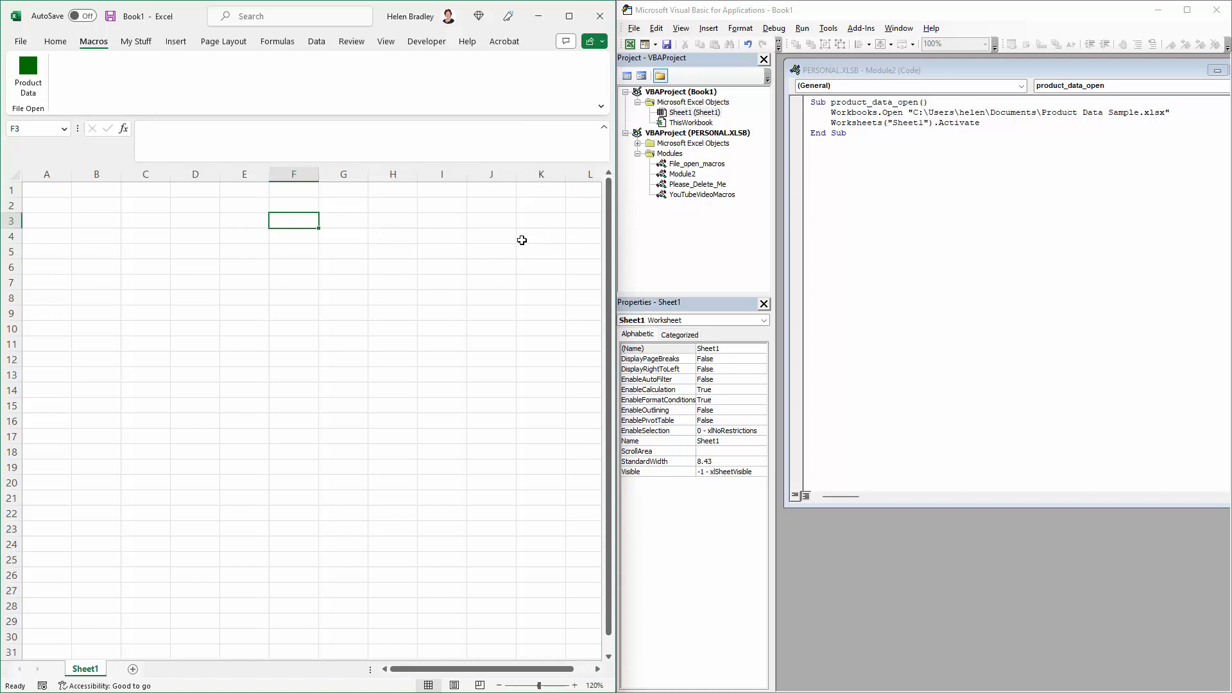